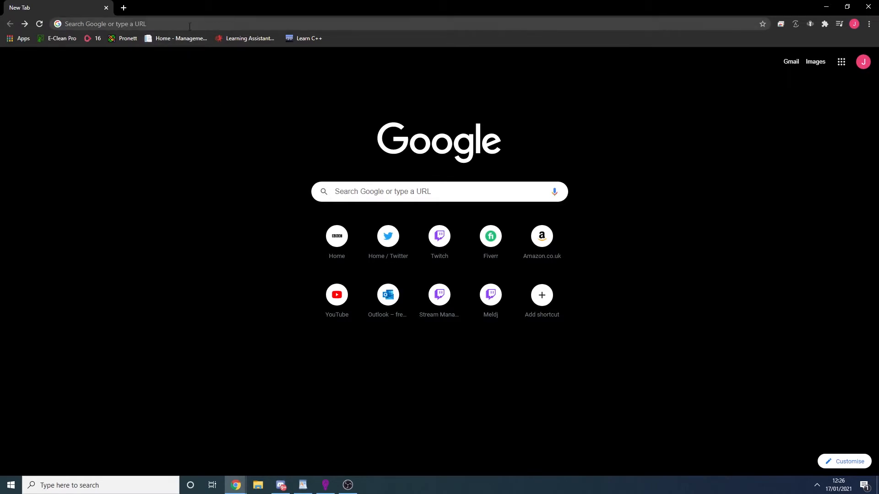
# Step: Search Chrome for 'obs websocket' and open the obs-websocket GitHub project's Releases page
pyautogui.write('obs websocket')
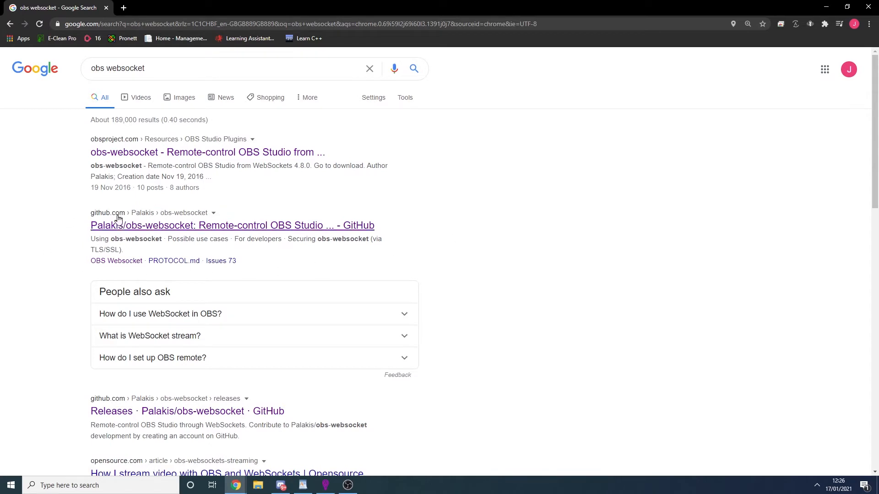
pyautogui.click(233, 225)
pyautogui.write('release')
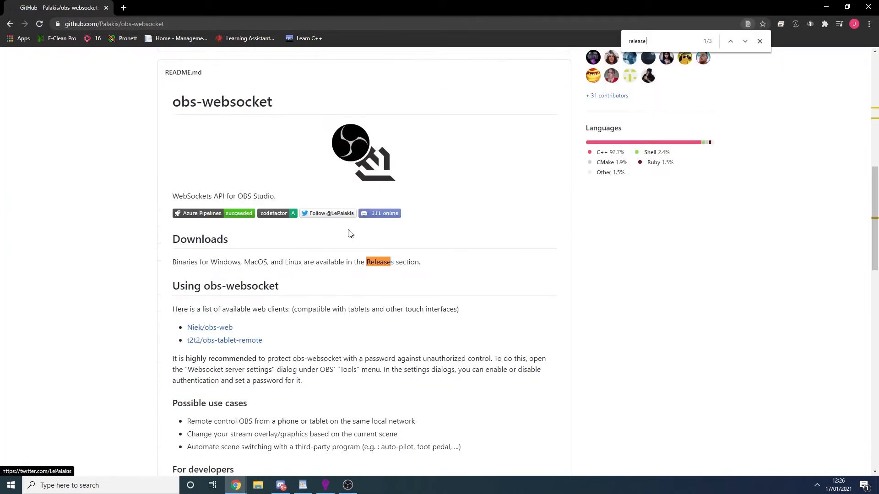
pyautogui.click(378, 262)
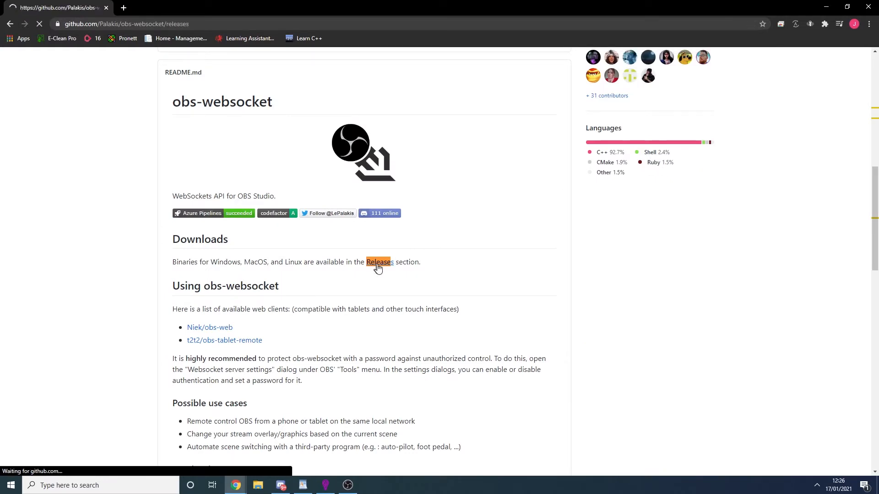
# Step: Scroll the obs-websocket 4.8 release page down to the Windows installer asset
pyautogui.click(377, 262)
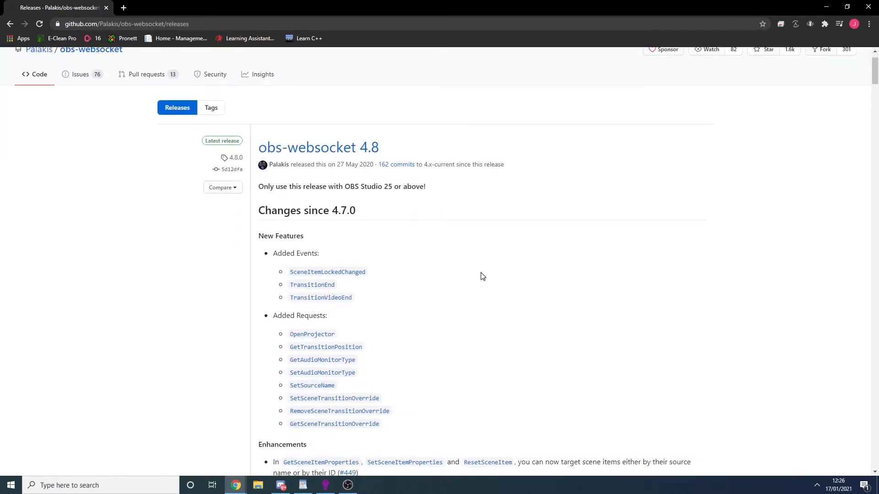
pyautogui.scroll(-3)
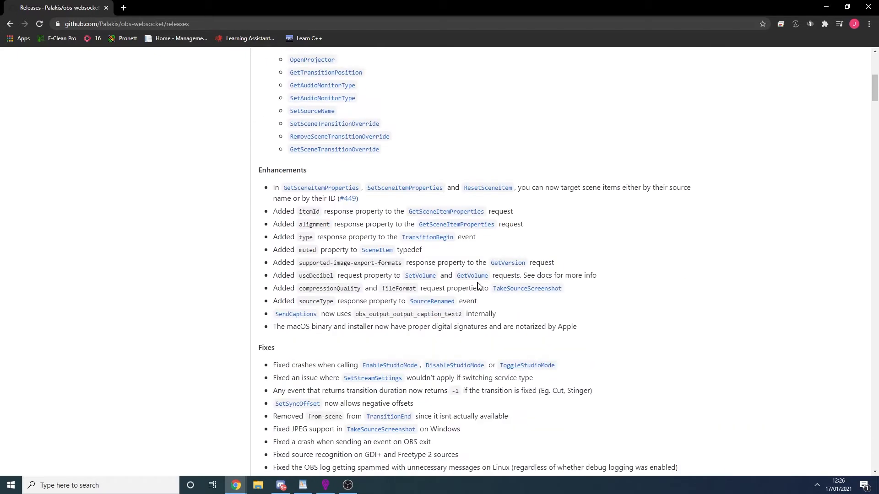
pyautogui.scroll(-3)
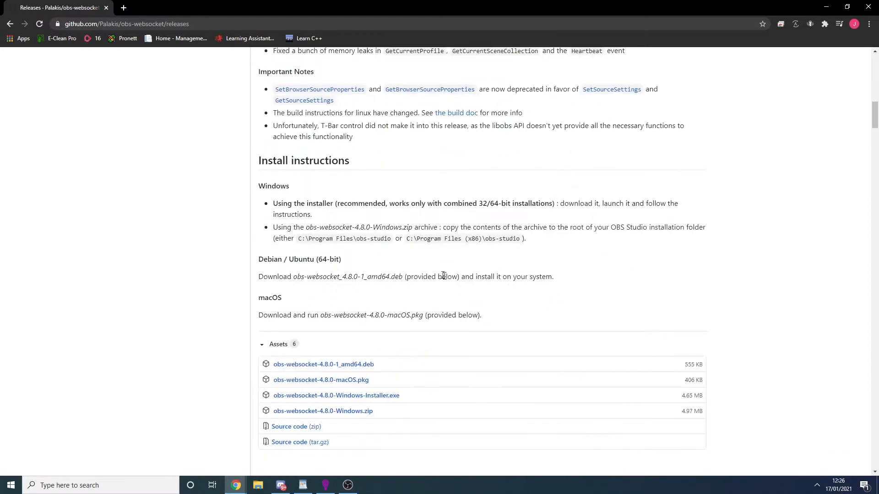
pyautogui.moveTo(273, 203); pyautogui.dragTo(494, 203)
pyautogui.write('obs')
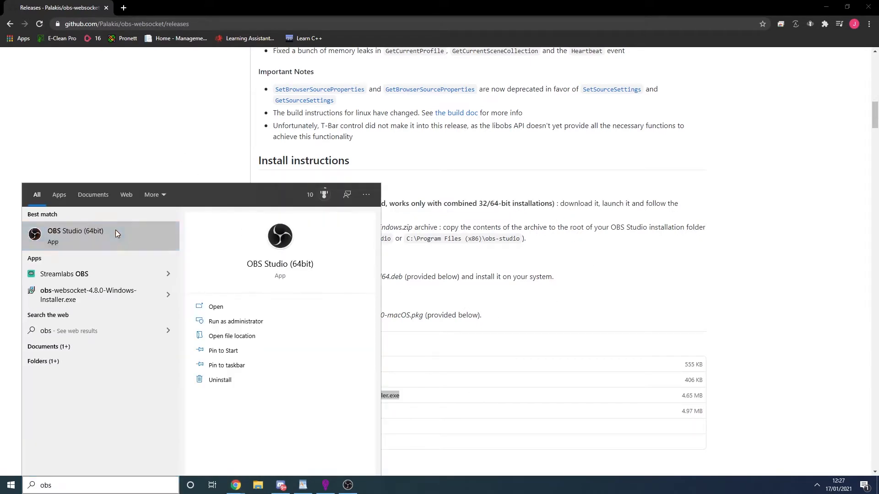
pyautogui.click(76, 235)
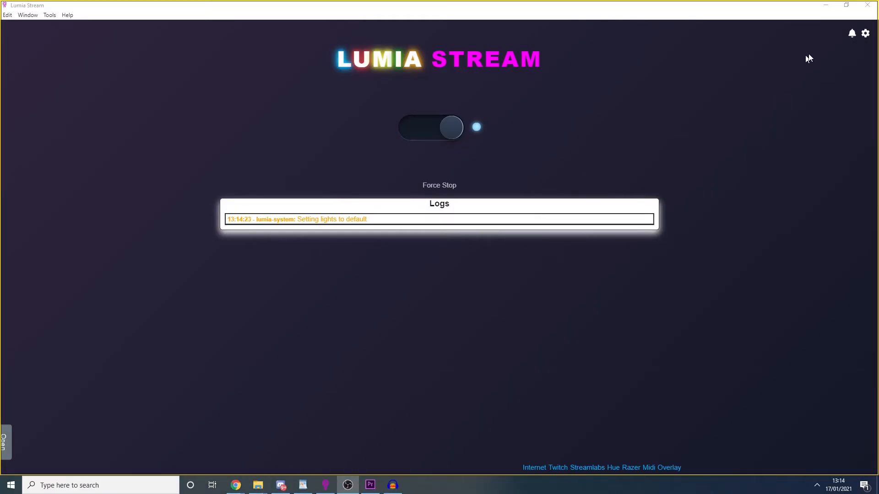
# Step: Pick OBS under Settings > Connections > Services and continue to its connection form
pyautogui.click(38, 104)
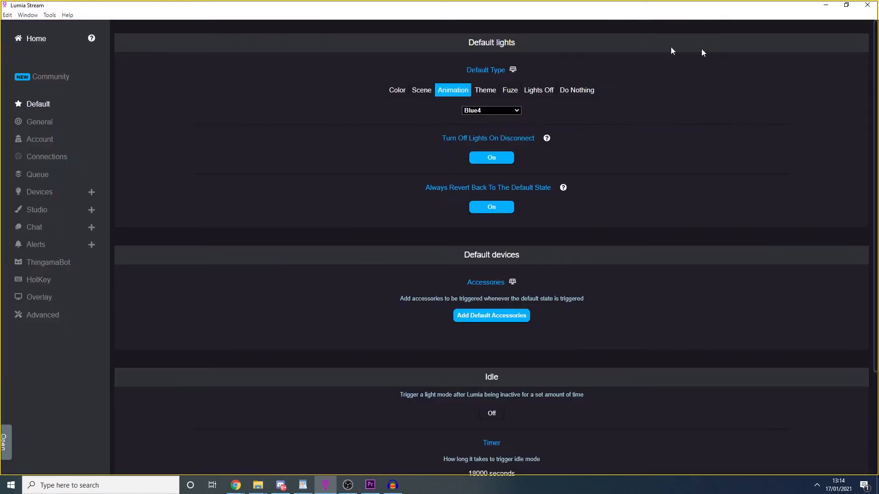
pyautogui.click(47, 156)
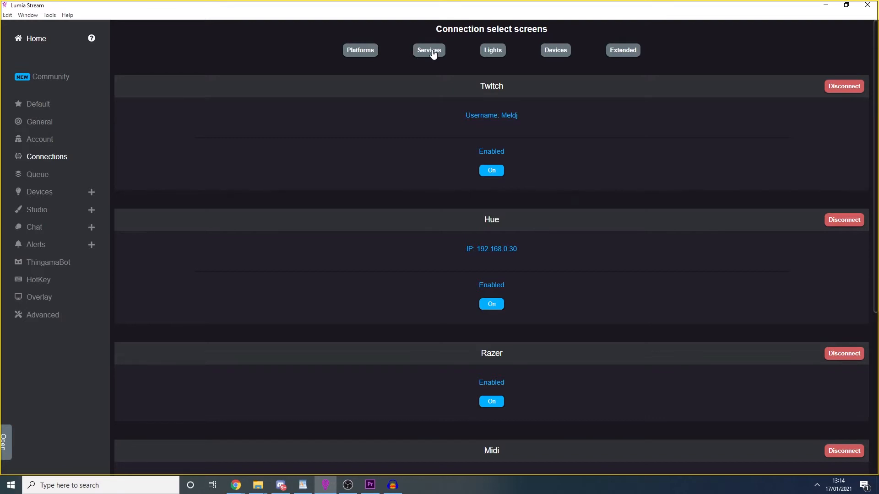
pyautogui.click(427, 50)
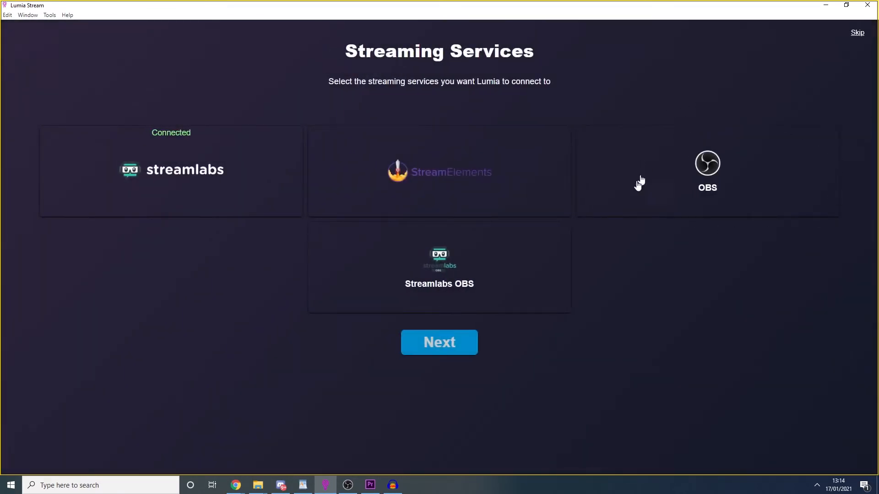
pyautogui.click(707, 171)
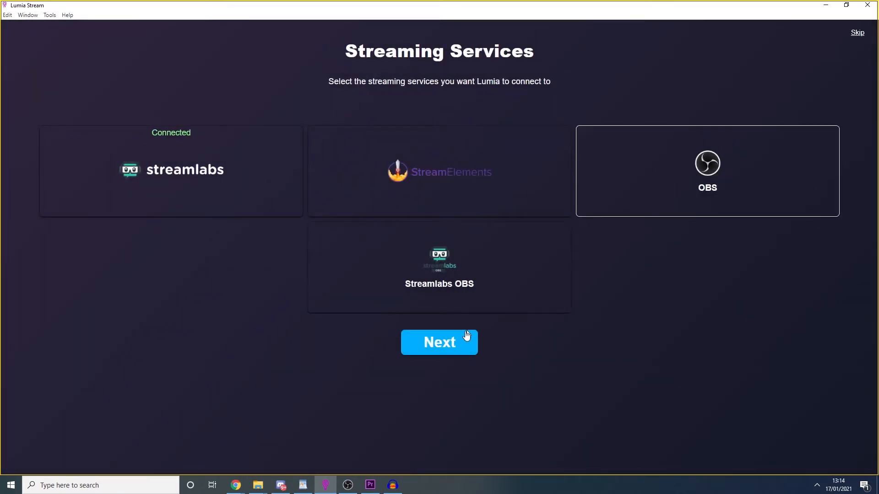
pyautogui.click(706, 171)
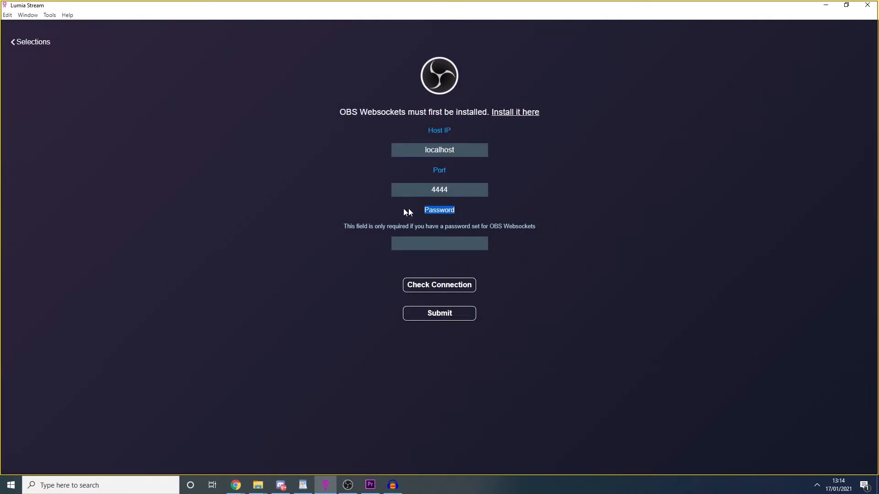
# Step: Enter the OBS Websockets password, confirm it shows Connected, and submit the connection
pyautogui.click(439, 243)
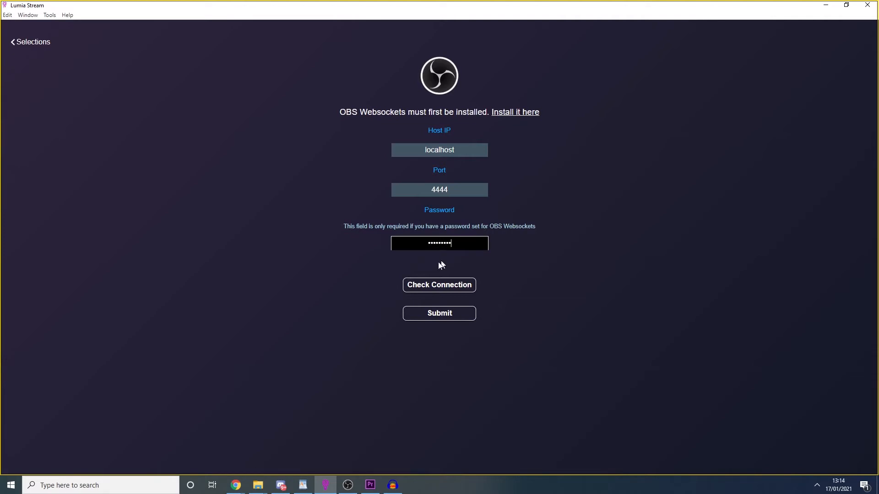
pyautogui.click(439, 285)
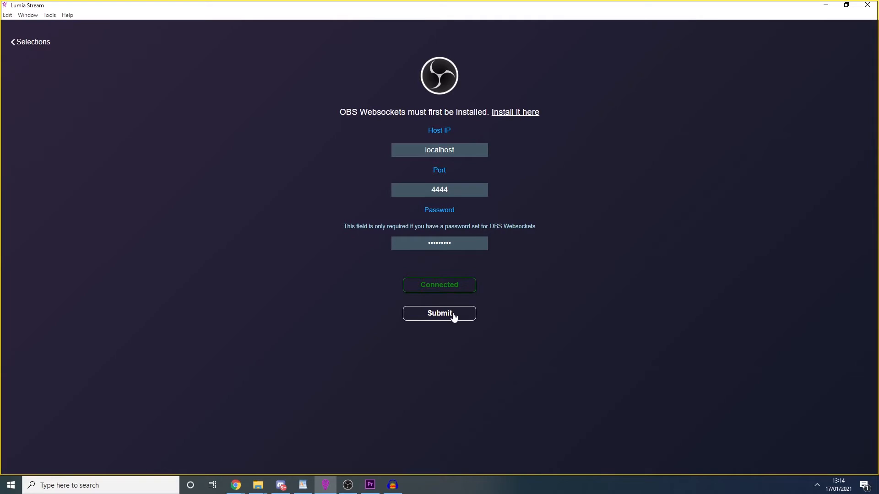
pyautogui.click(438, 313)
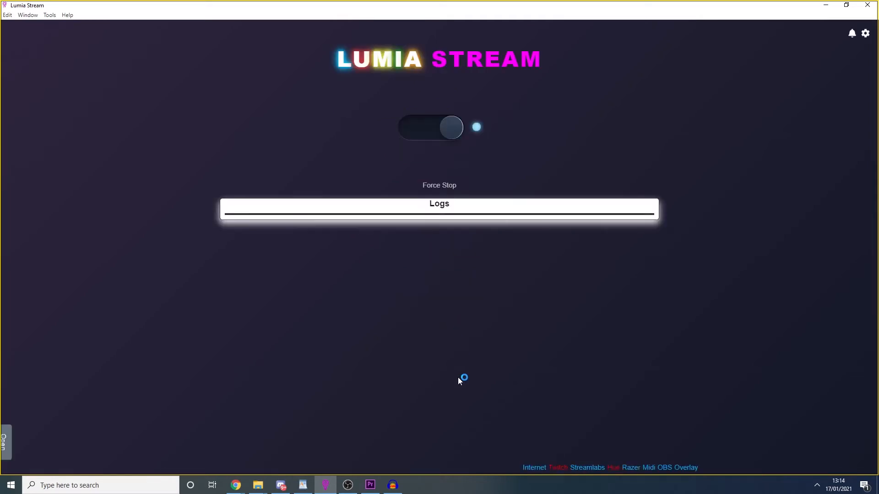
pyautogui.click(587, 467)
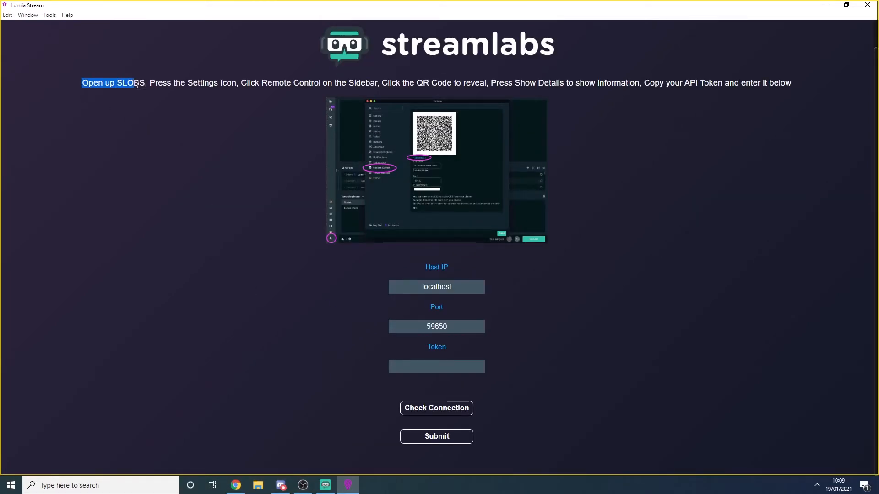
# Step: Follow the Streamlabs token instructions on Lumia Stream's connection page
pyautogui.moveTo(138, 83); pyautogui.dragTo(480, 82)
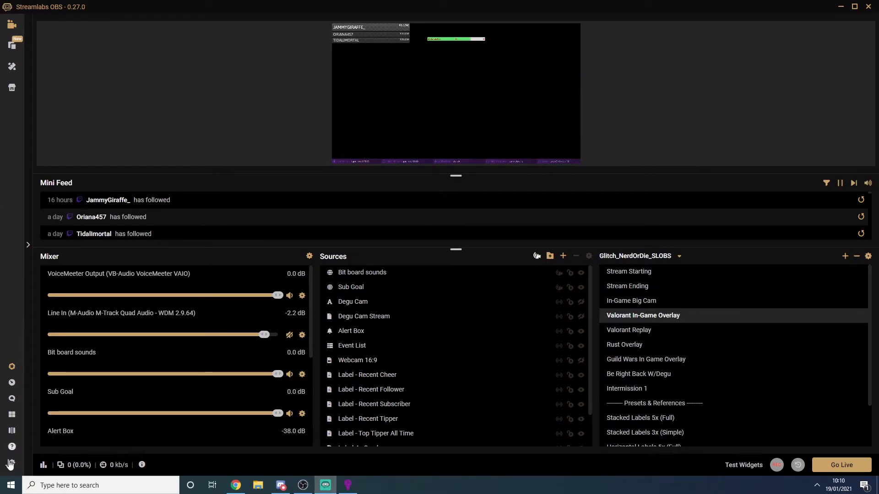
# Step: Open Streamlabs OBS Remote Control settings, reveal the QR code and show the token details
pyautogui.click(11, 464)
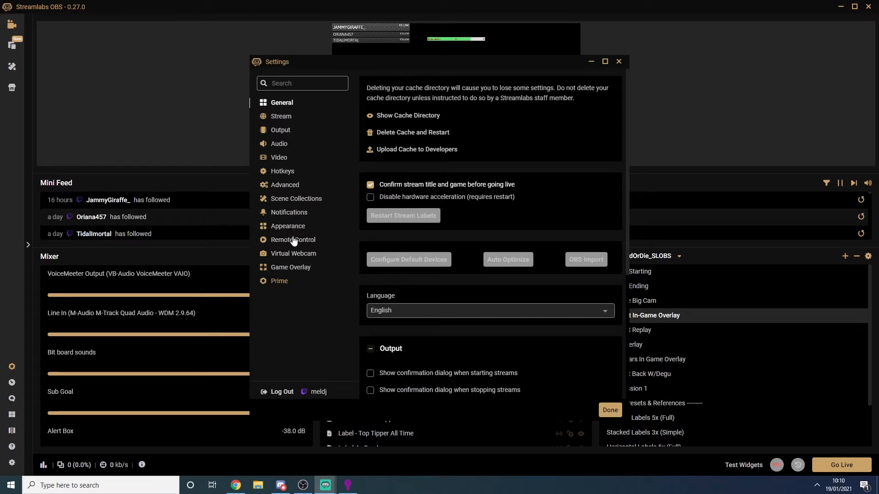
pyautogui.click(292, 240)
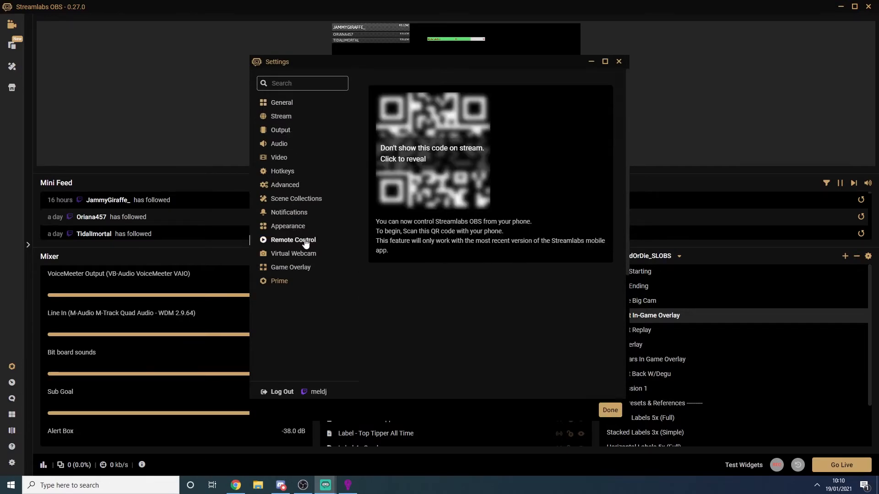
pyautogui.click(432, 152)
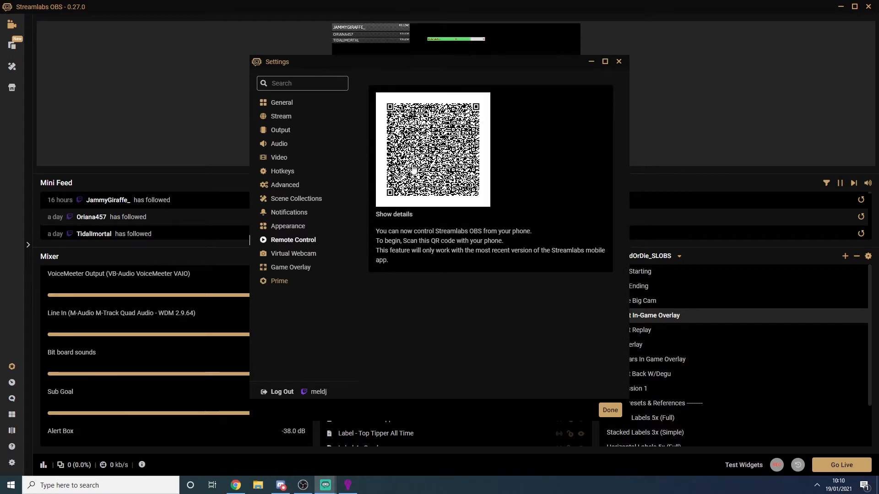
pyautogui.click(394, 214)
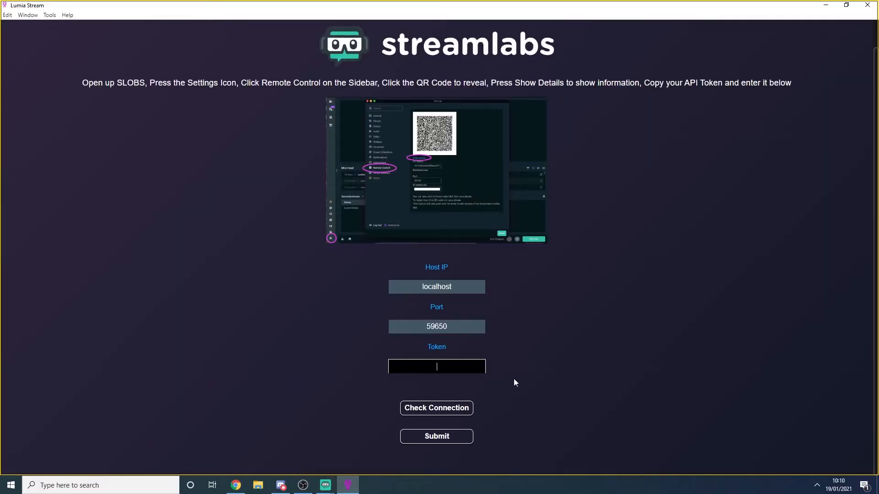
# Step: Confirm the Streamlabs connection on localhost:59650 shows Connected and submit it
pyautogui.click(436, 407)
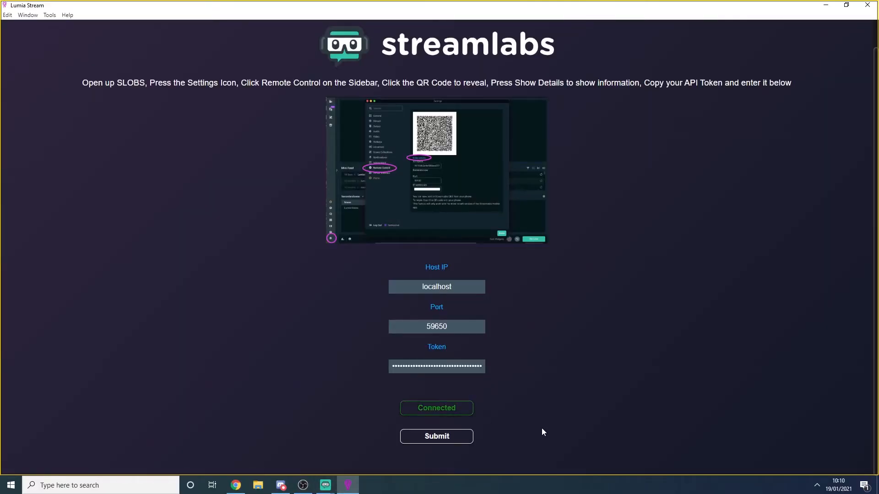
pyautogui.click(436, 436)
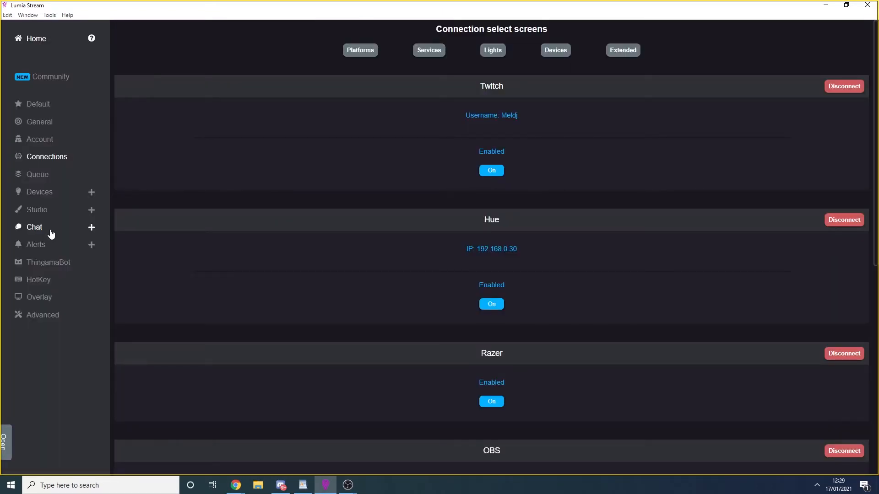
# Step: Expand the Chat commands section and add a new OBS chat command
pyautogui.click(34, 227)
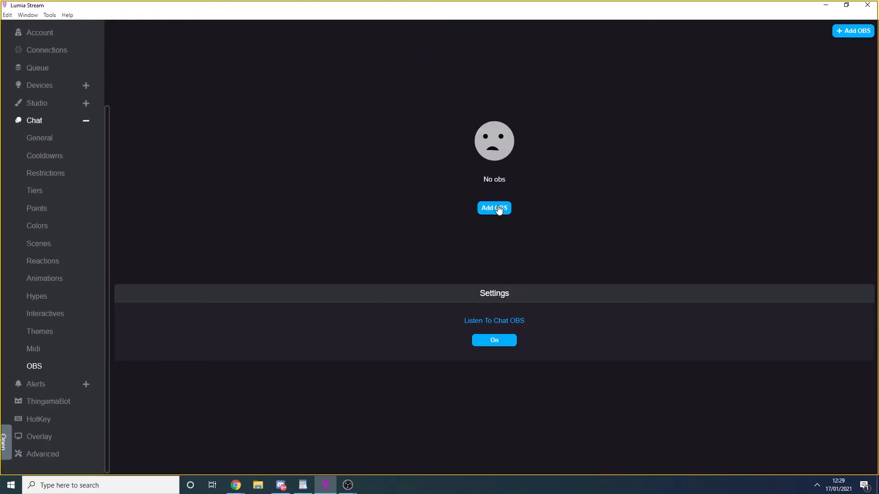
pyautogui.click(494, 207)
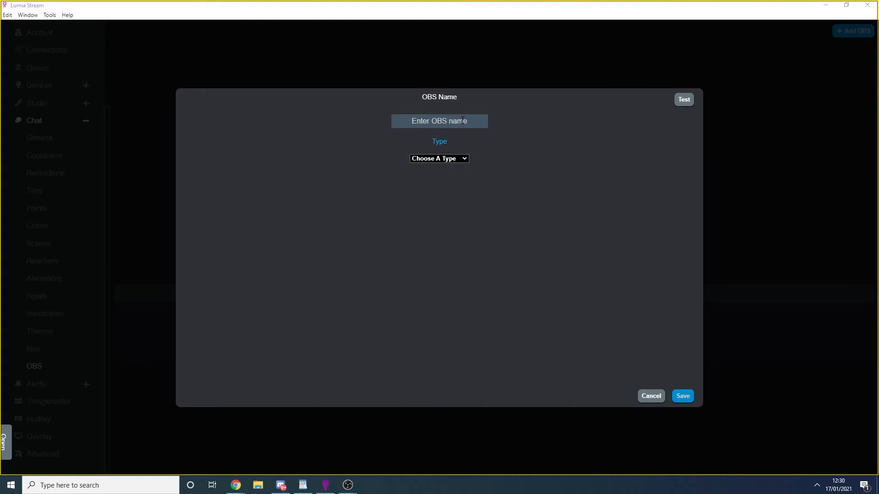
# Step: Save a 'scene1' Set Scene command for In-Game Overlay and disable follower access
pyautogui.write('scene')
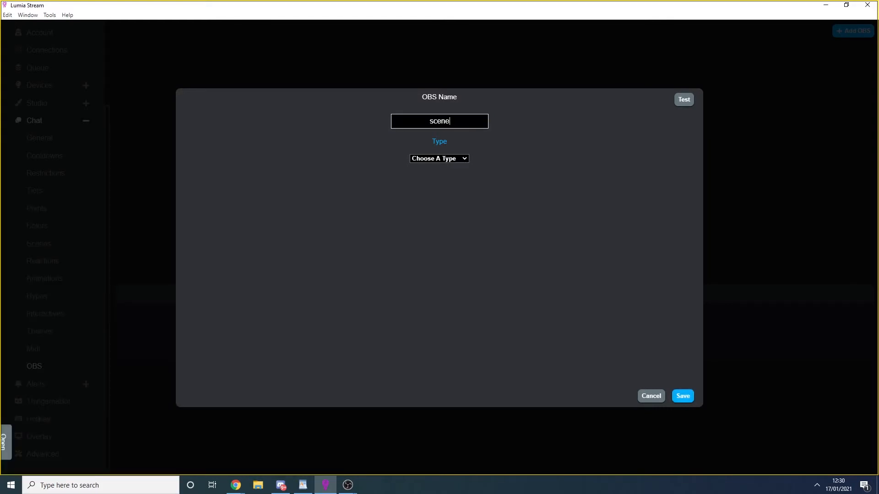
pyautogui.press('Backspace')
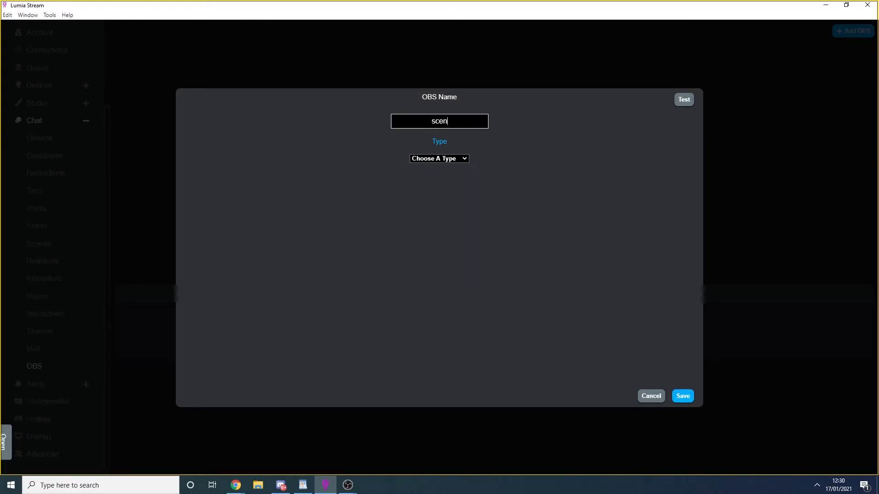
pyautogui.click(439, 159)
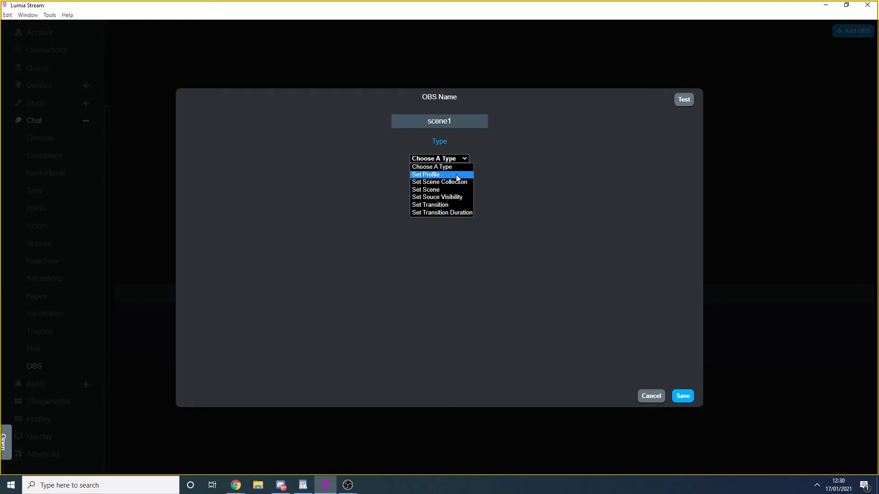
pyautogui.moveTo(455, 182)
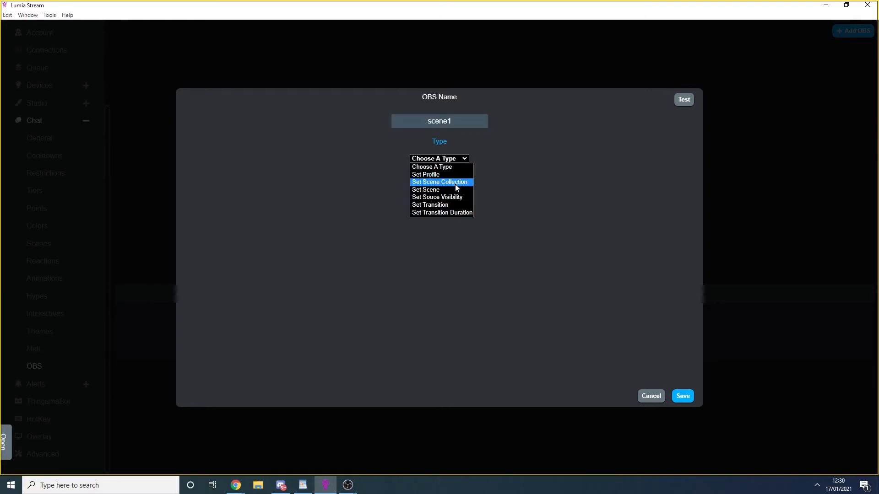
pyautogui.click(425, 189)
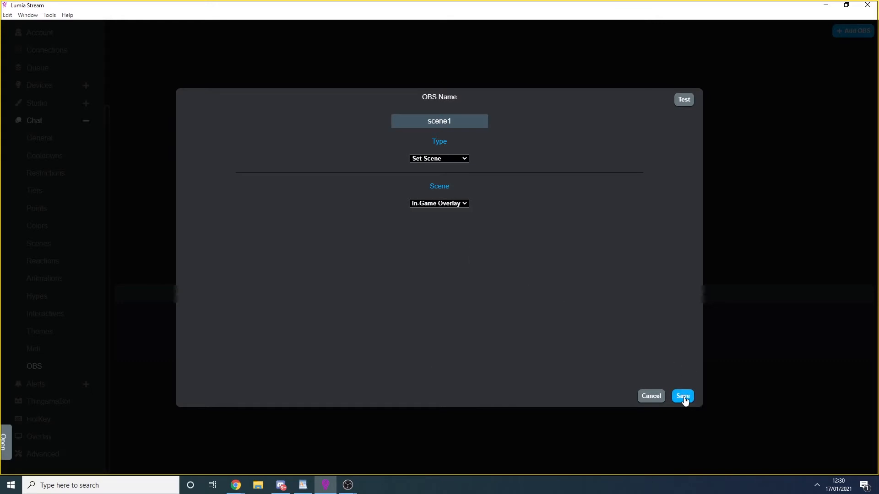
pyautogui.click(682, 397)
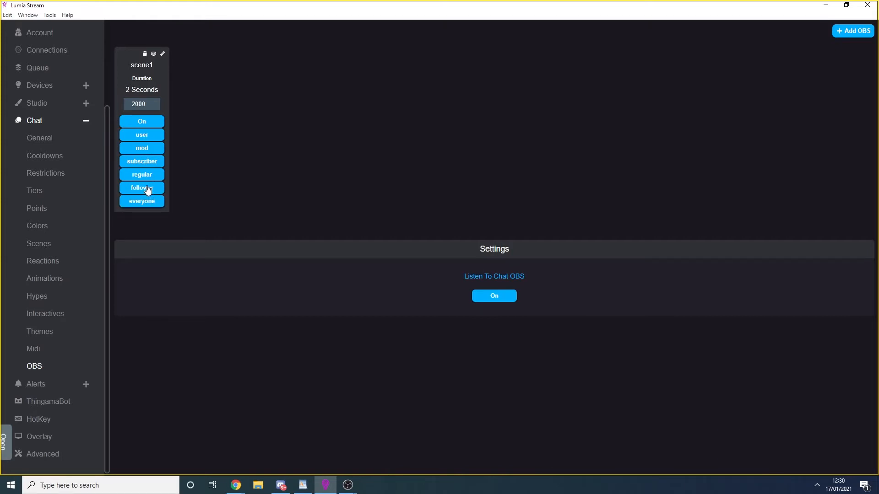
pyautogui.click(141, 174)
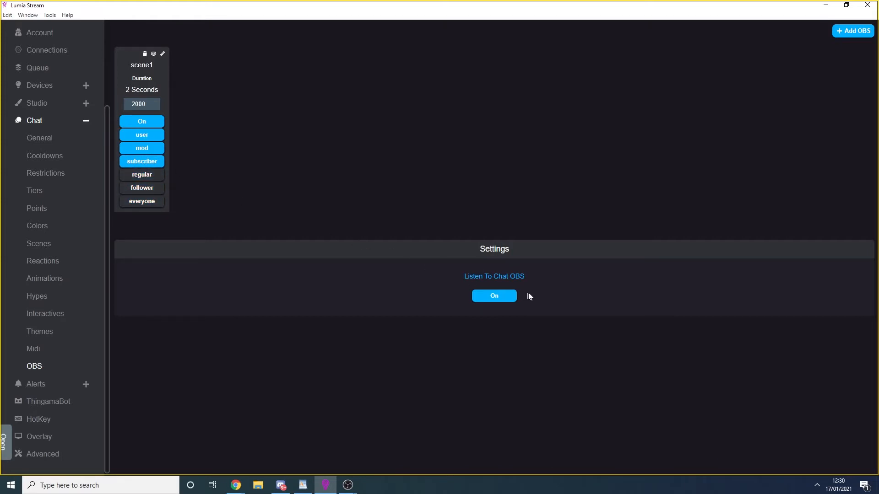
pyautogui.click(852, 30)
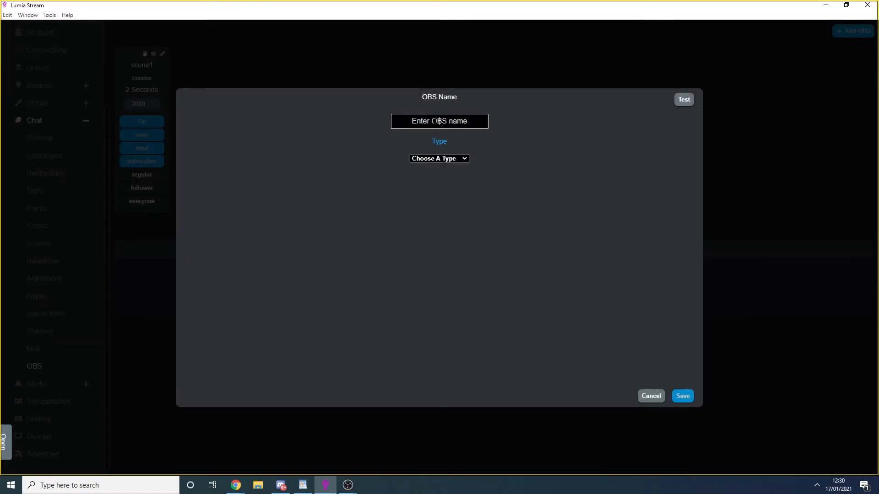
# Step: Name the draft 'visiblesource' as a Set Source Visibility command on the In-Game Overlay scene
pyautogui.write('visiblesourc')
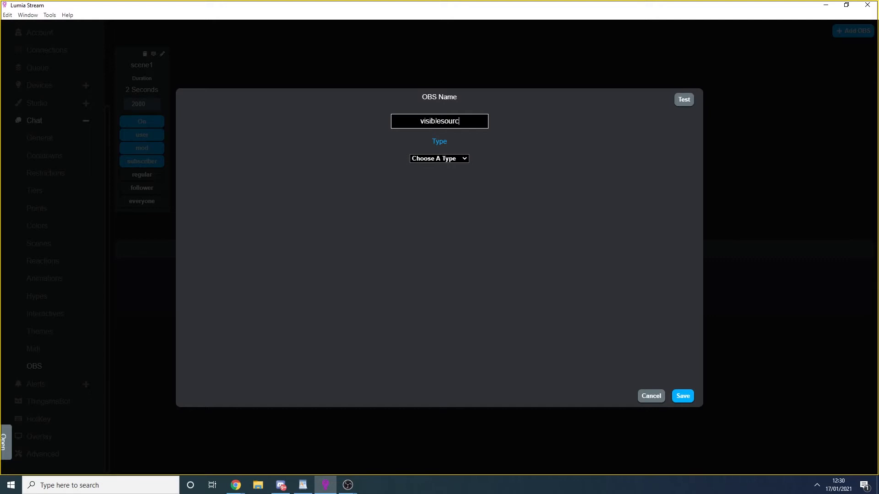
pyautogui.click(439, 158)
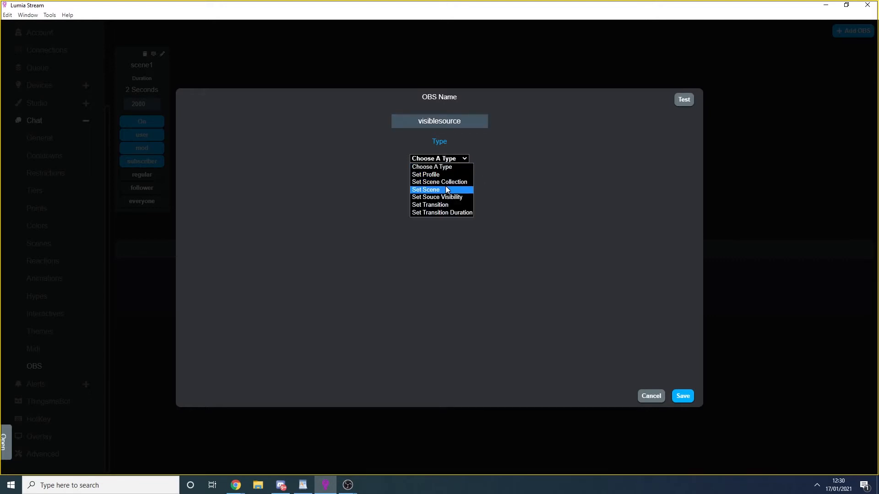
pyautogui.click(436, 197)
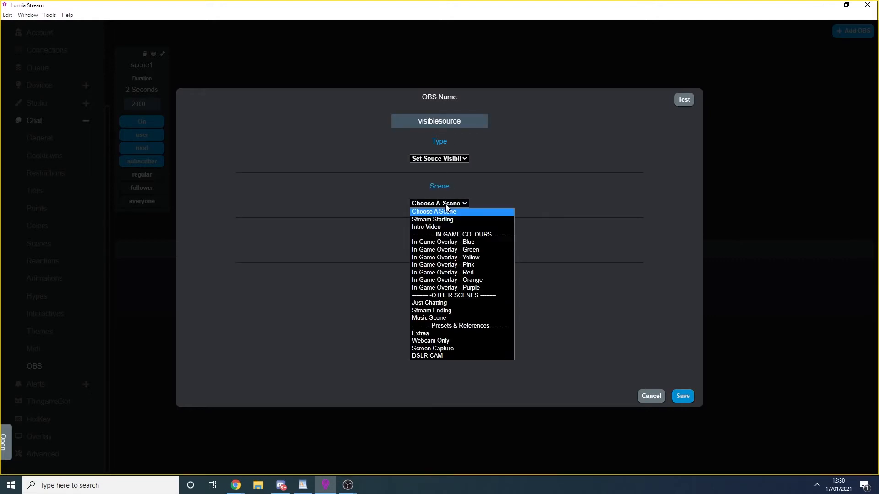
pyautogui.click(442, 241)
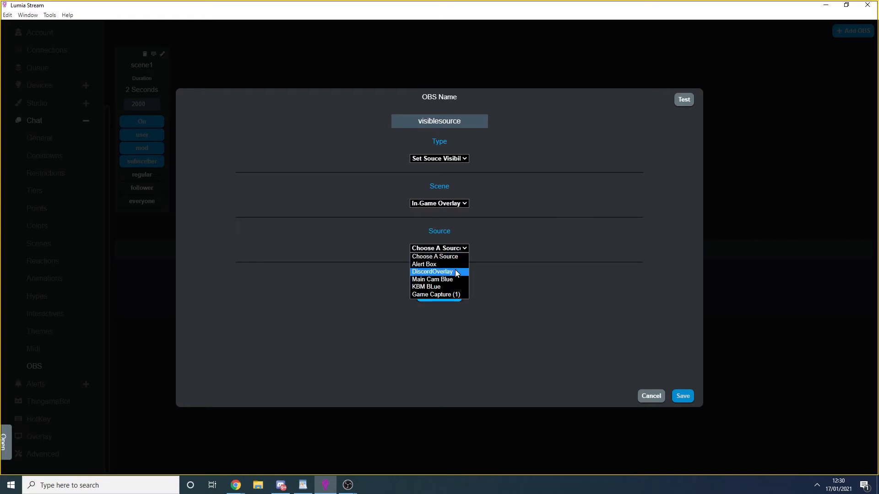
pyautogui.moveTo(454, 280)
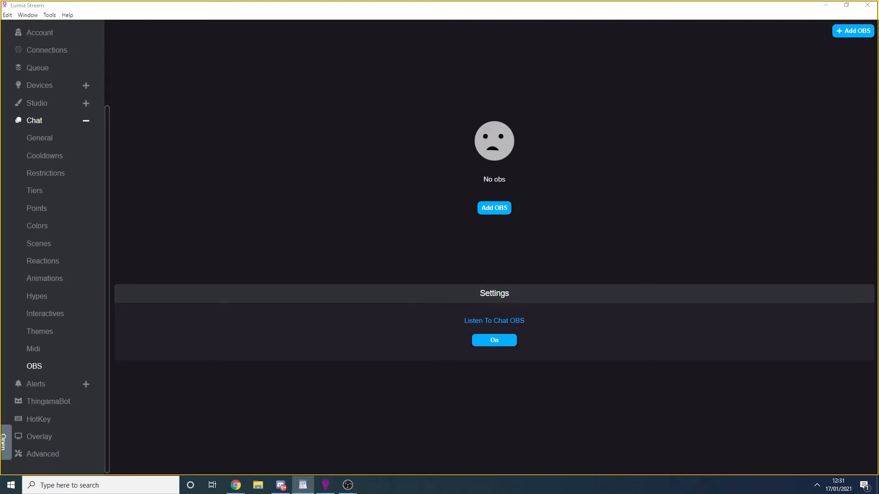
pyautogui.moveTo(616, 121)
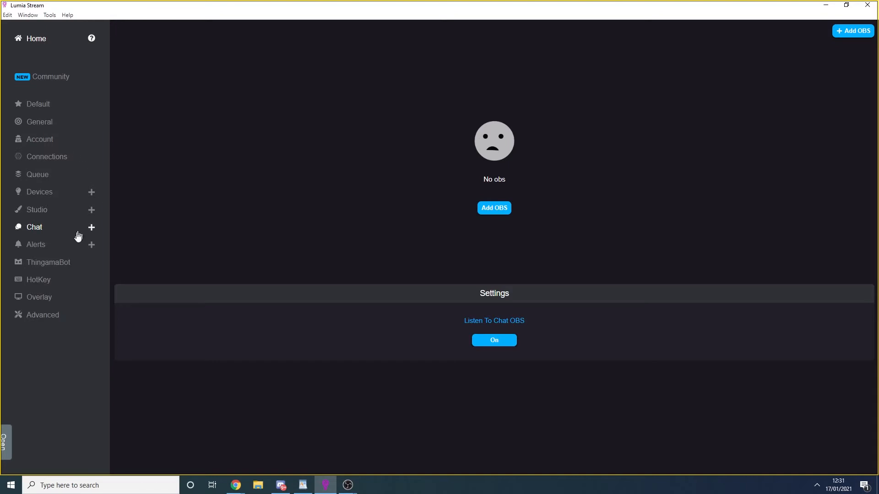
pyautogui.moveTo(37, 245)
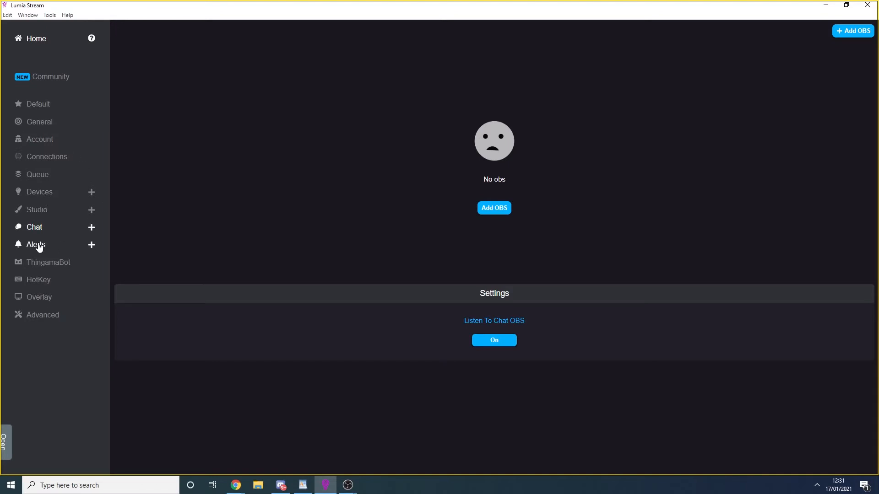
# Step: Open the OBS Scene alert under Alerts and turn on Listen For Switch Scene
pyautogui.click(36, 244)
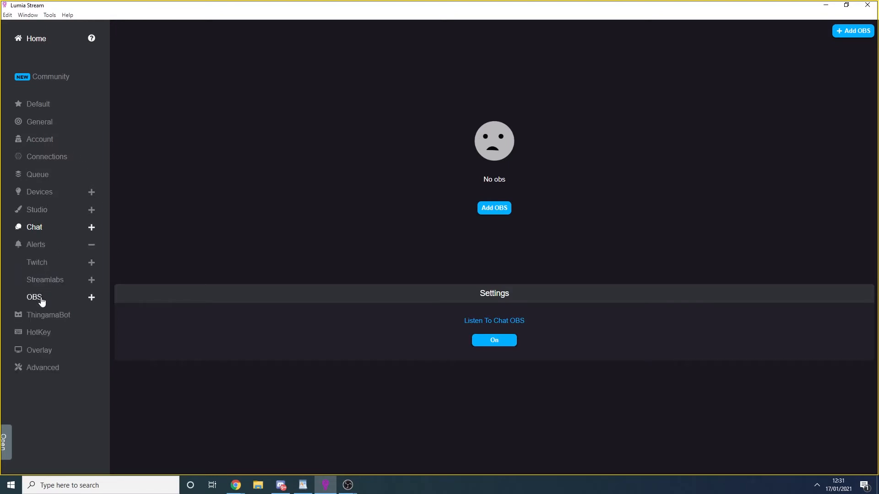
pyautogui.click(35, 297)
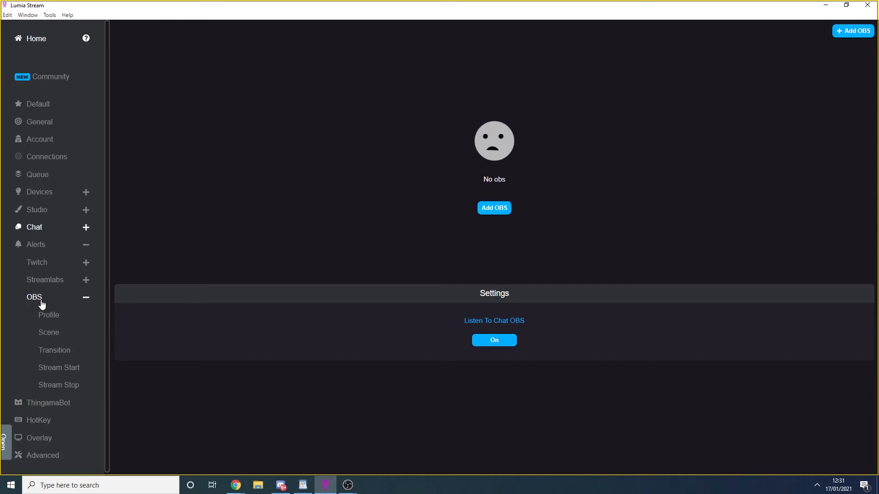
pyautogui.moveTo(60, 368)
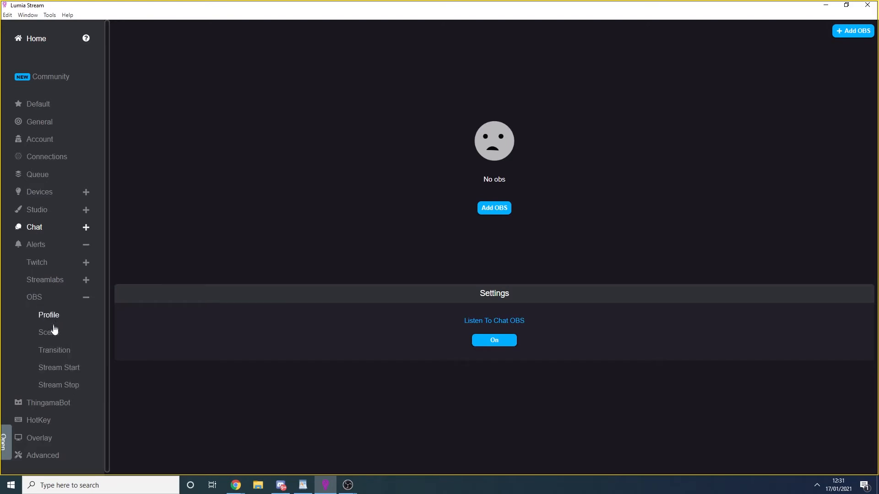
pyautogui.click(49, 331)
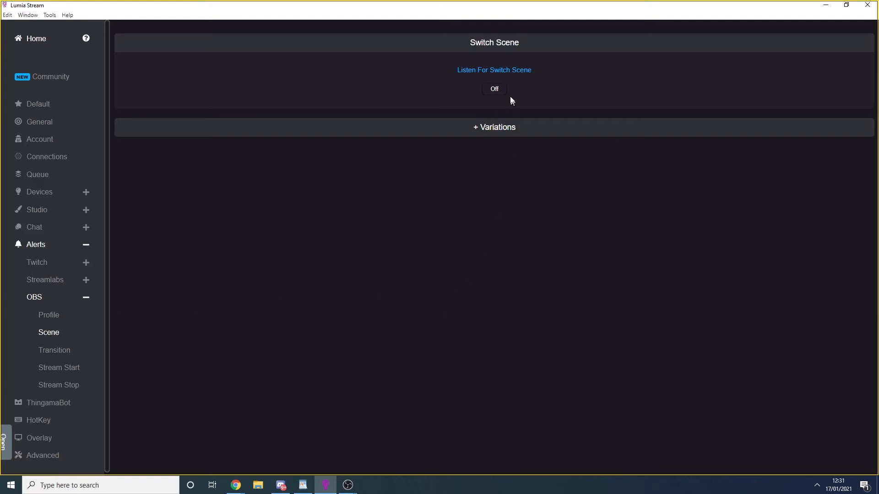
pyautogui.click(494, 89)
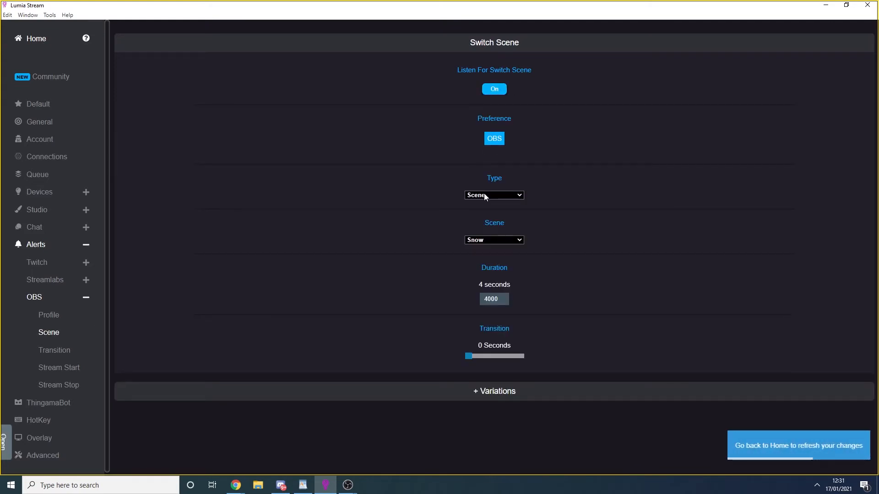
# Step: Set the alert Type to Reaction with the Flash reaction, keeping slot 1 a colour
pyautogui.click(493, 195)
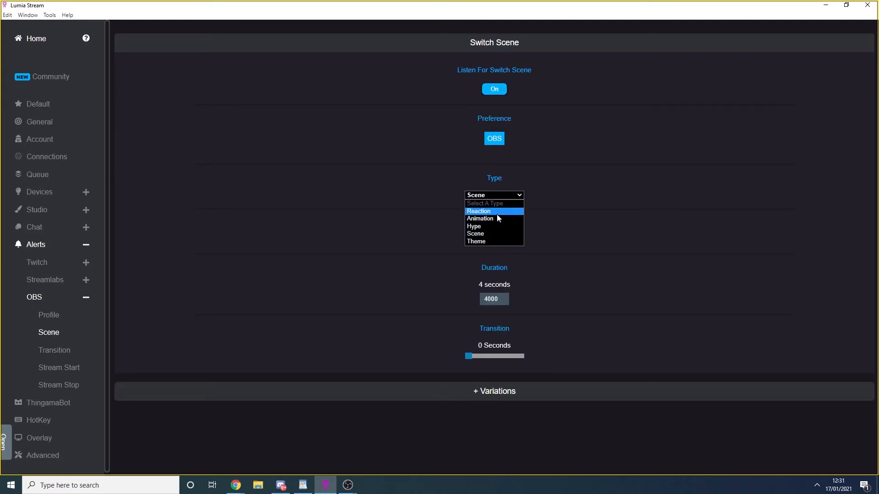
pyautogui.click(477, 211)
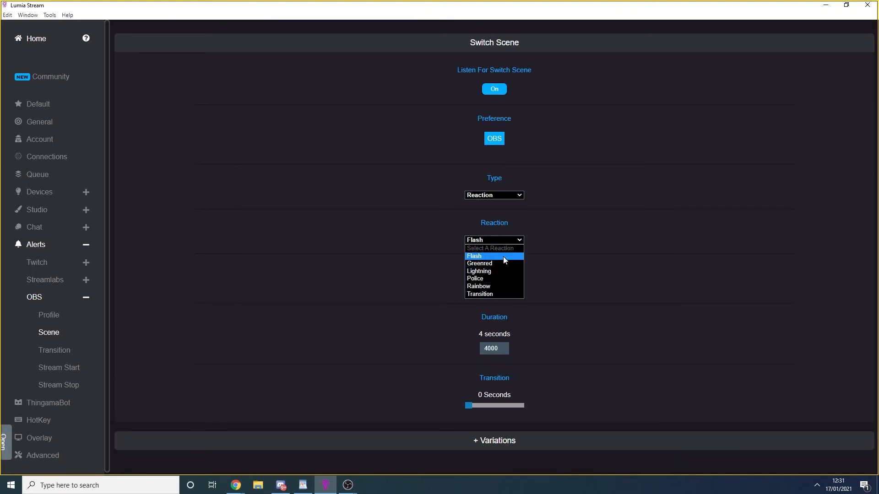
pyautogui.click(474, 256)
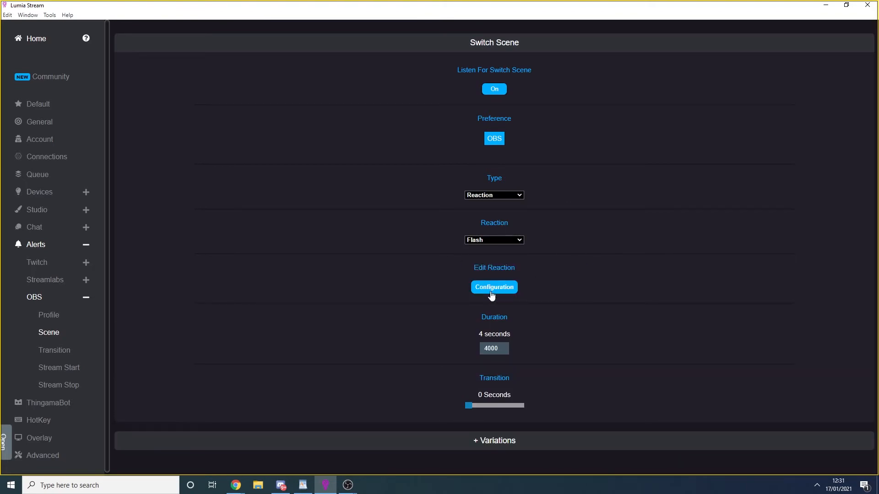
pyautogui.click(494, 287)
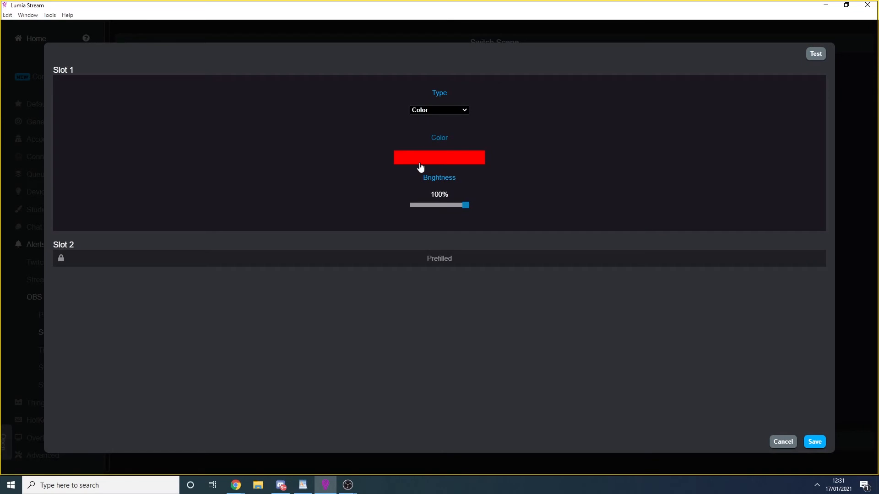
pyautogui.click(439, 110)
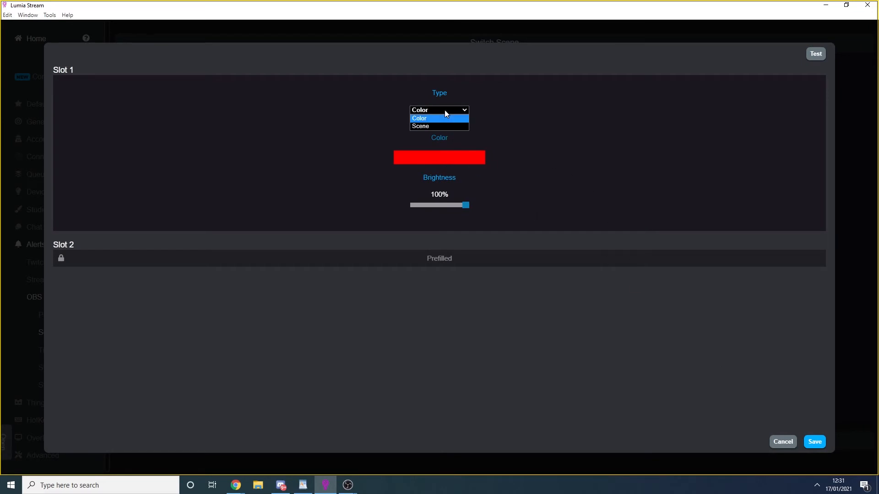
pyautogui.click(439, 157)
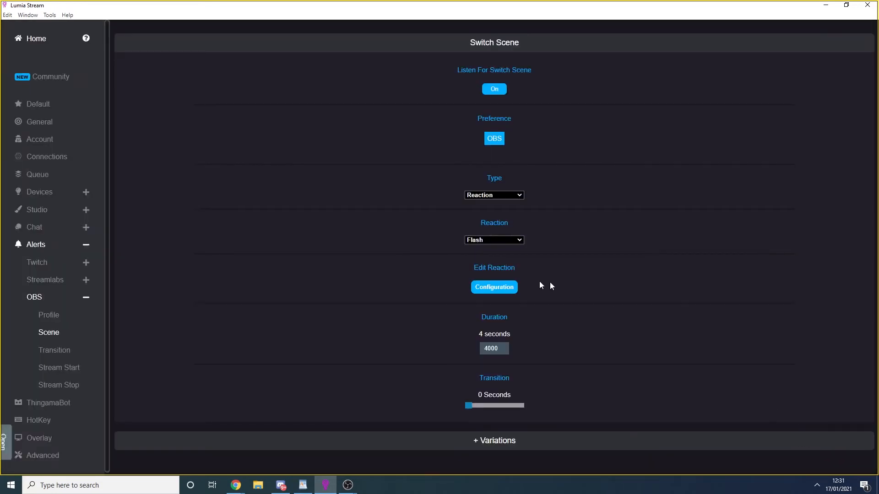
pyautogui.click(38, 104)
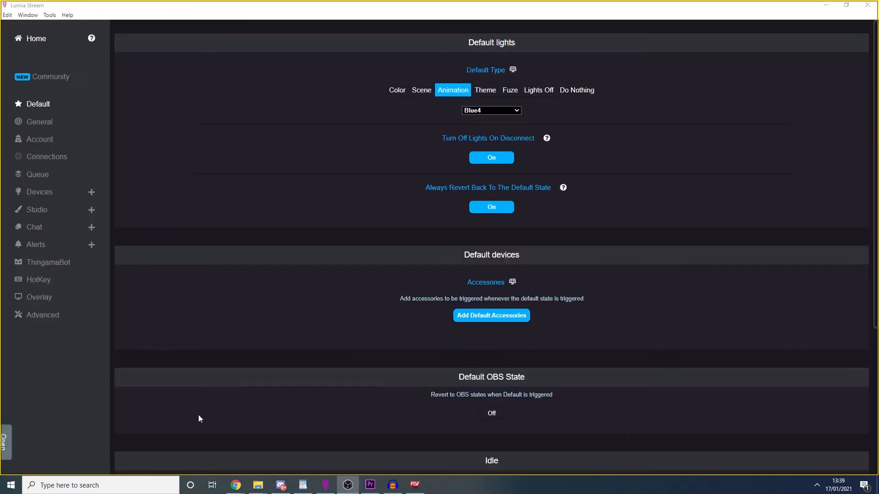
pyautogui.moveTo(287, 236)
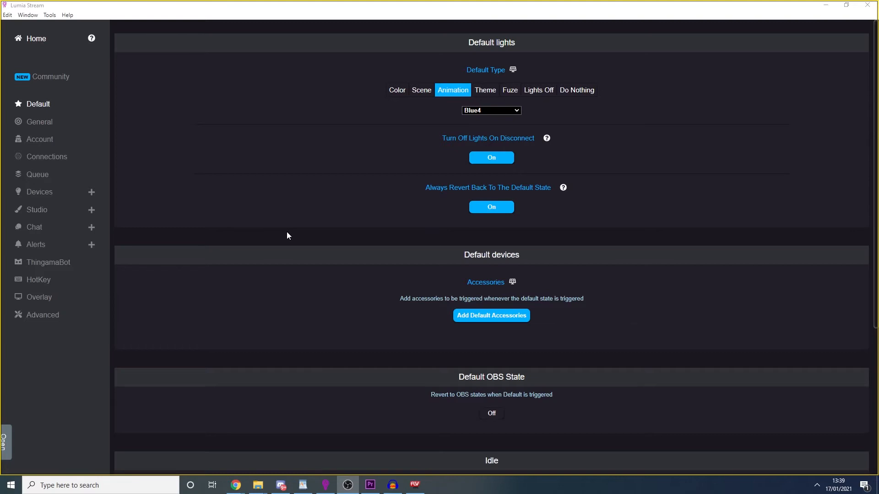
pyautogui.moveTo(56, 229)
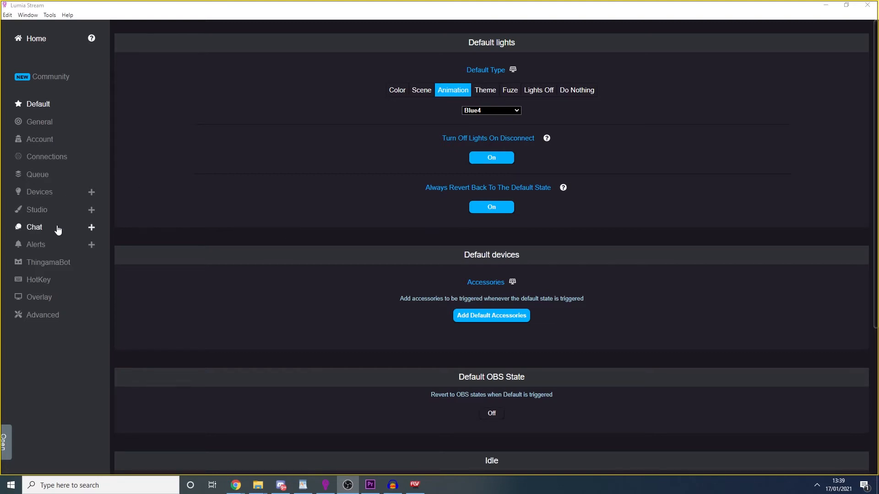
# Step: Create a chat OBS command named 'switchscene' whose type sets the OBS scene
pyautogui.click(35, 227)
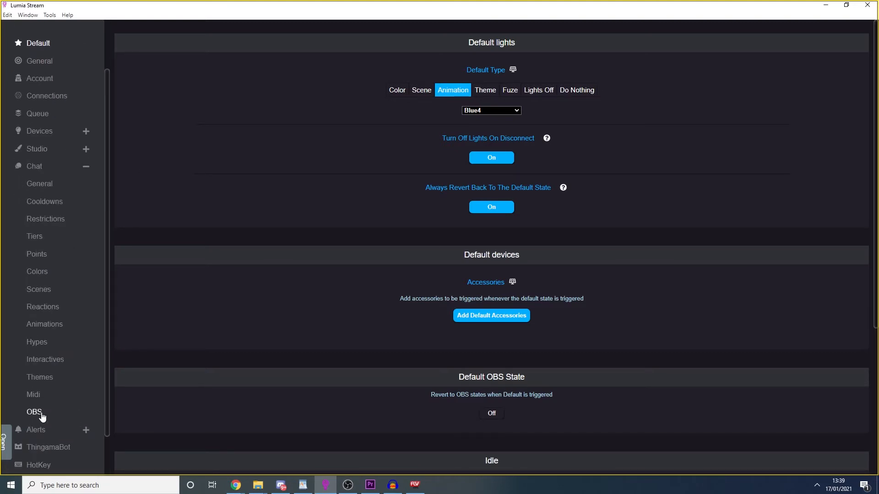
pyautogui.click(852, 30)
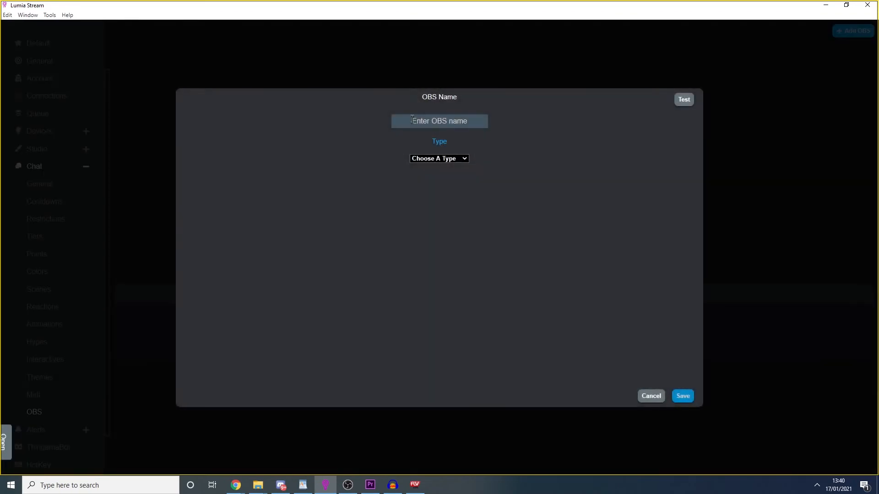
pyautogui.write('switchscene')
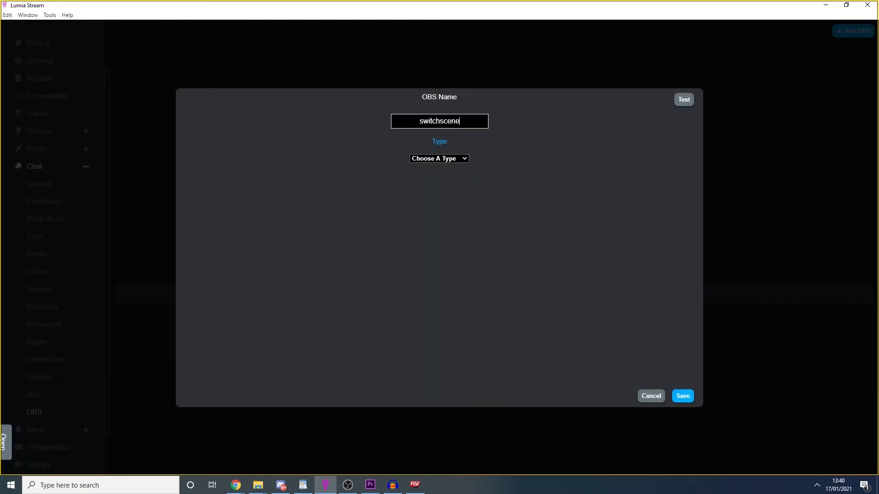
pyautogui.click(439, 158)
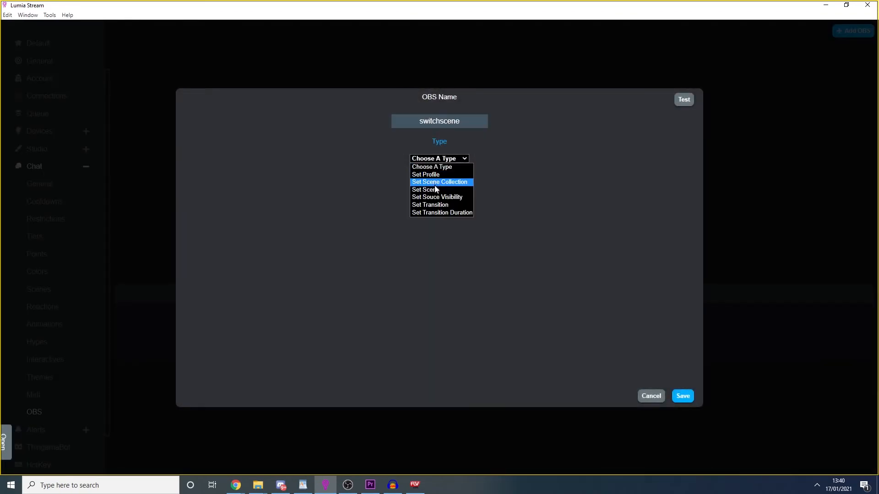
pyautogui.click(425, 189)
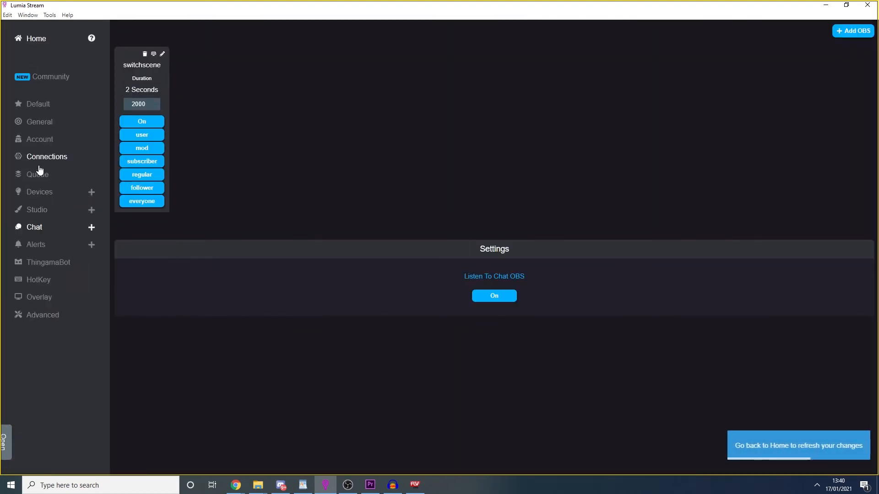
pyautogui.click(35, 244)
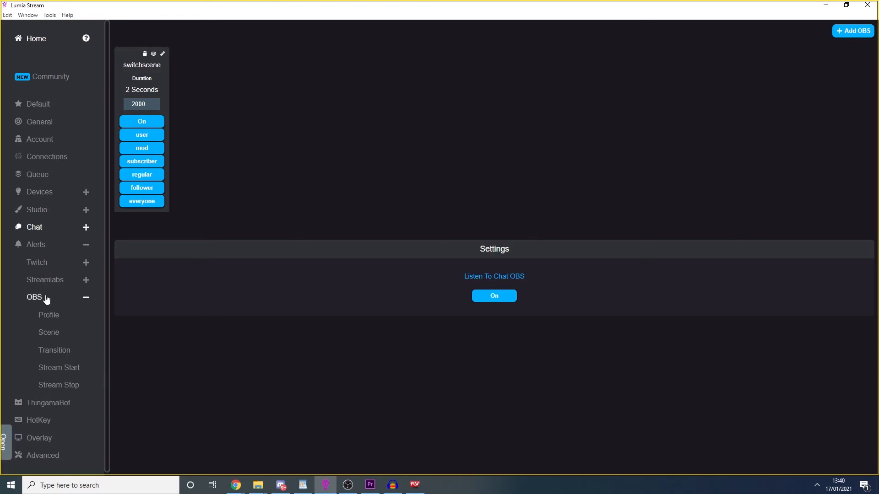
# Step: Open the OBS Switch Scene alert and toggle its Listen For Switch Scene switch
pyautogui.click(49, 333)
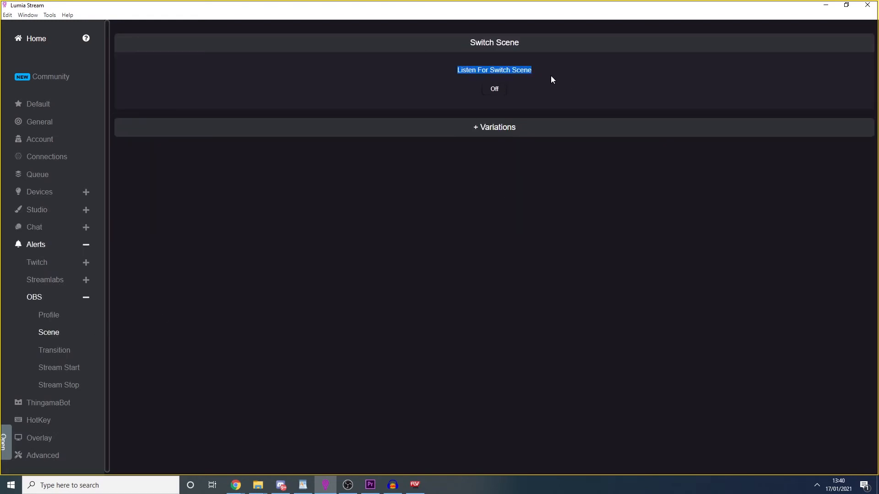
pyautogui.click(494, 88)
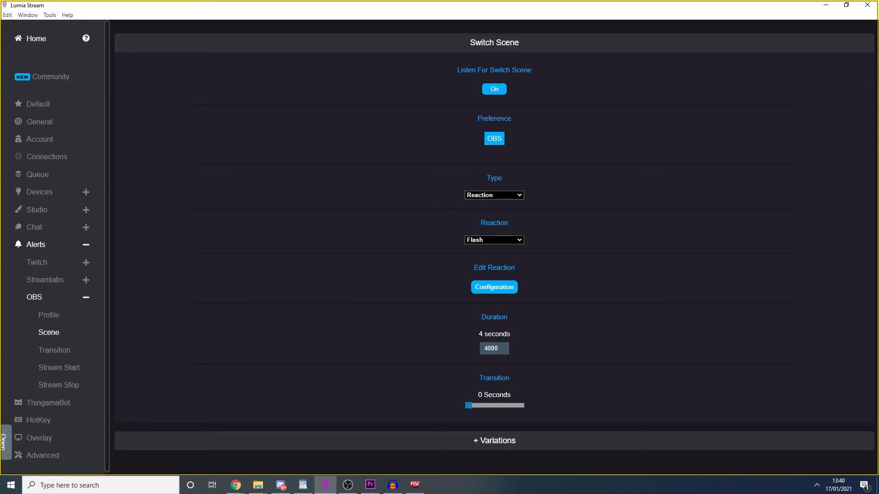
pyautogui.click(494, 89)
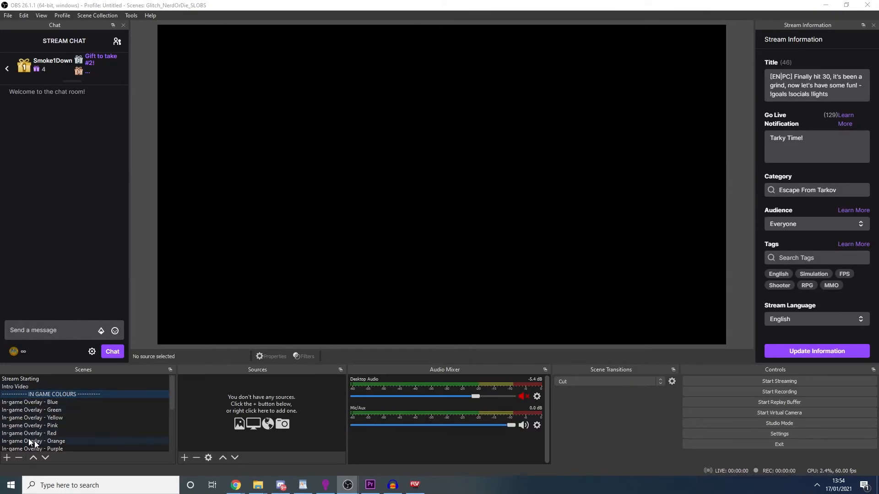
# Step: Cycle OBS through In-game Overlay Blue, Yellow, Red, Purple, then back to Blue
pyautogui.click(30, 403)
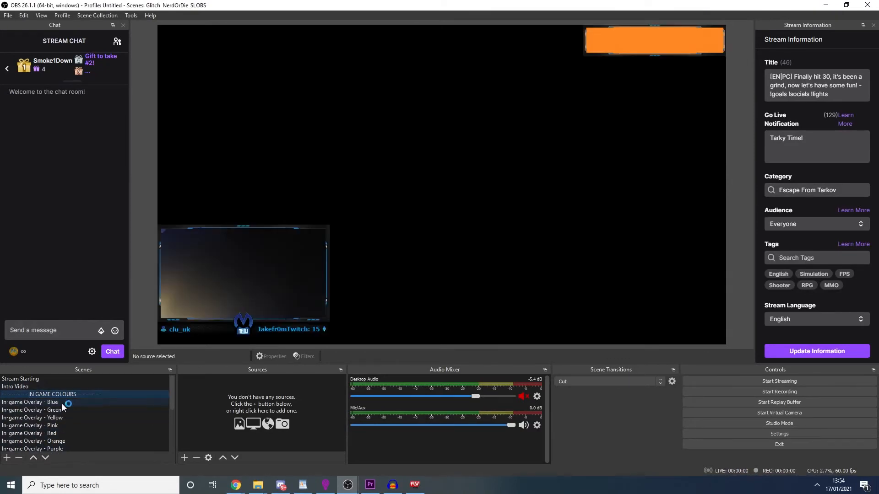
pyautogui.click(32, 418)
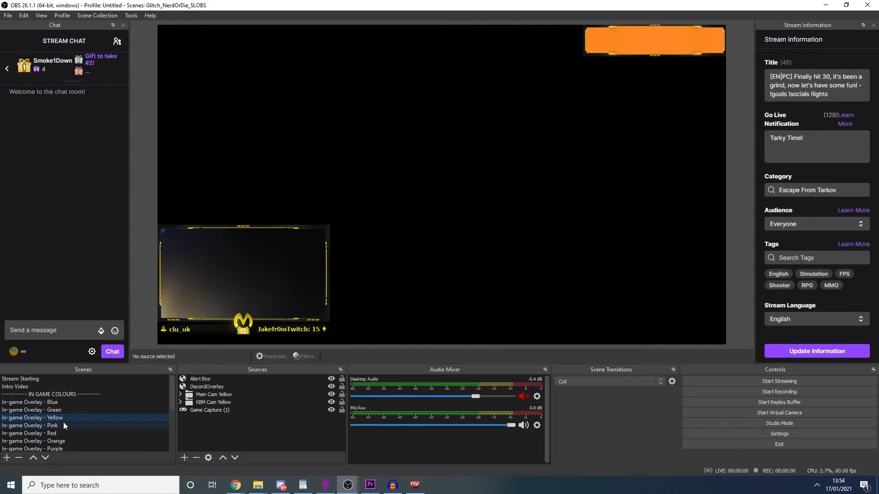
pyautogui.click(28, 433)
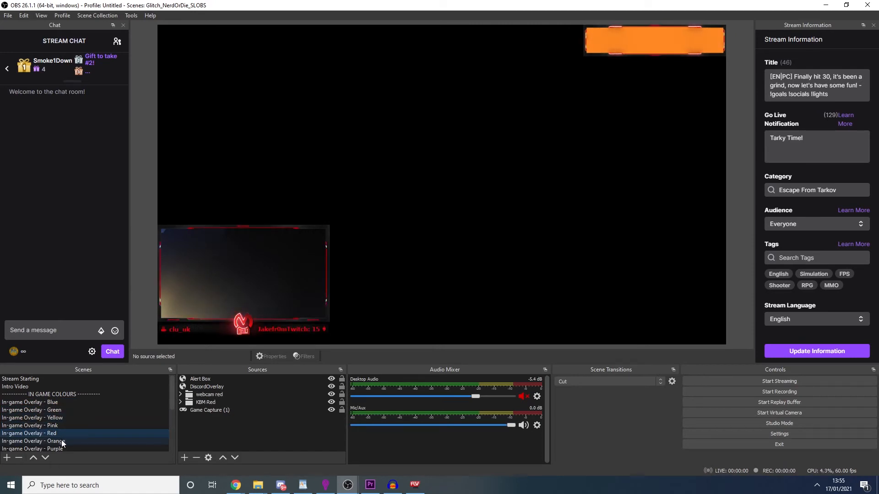
pyautogui.click(32, 441)
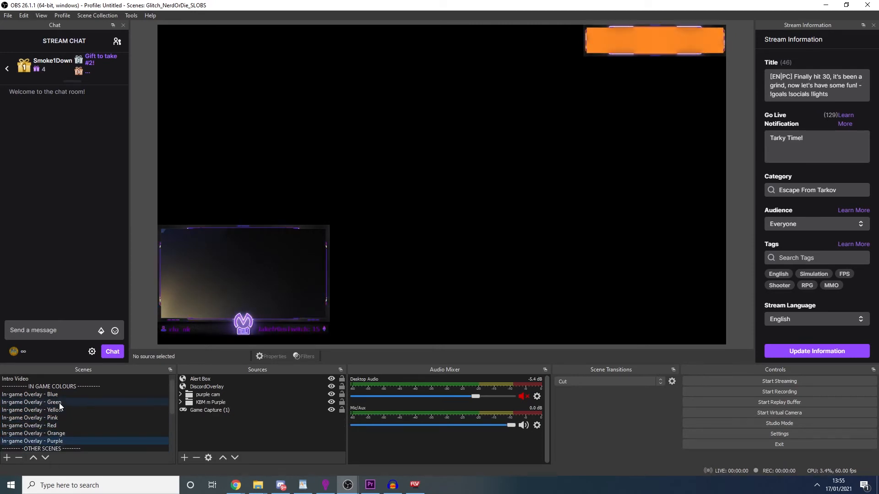
pyautogui.click(30, 394)
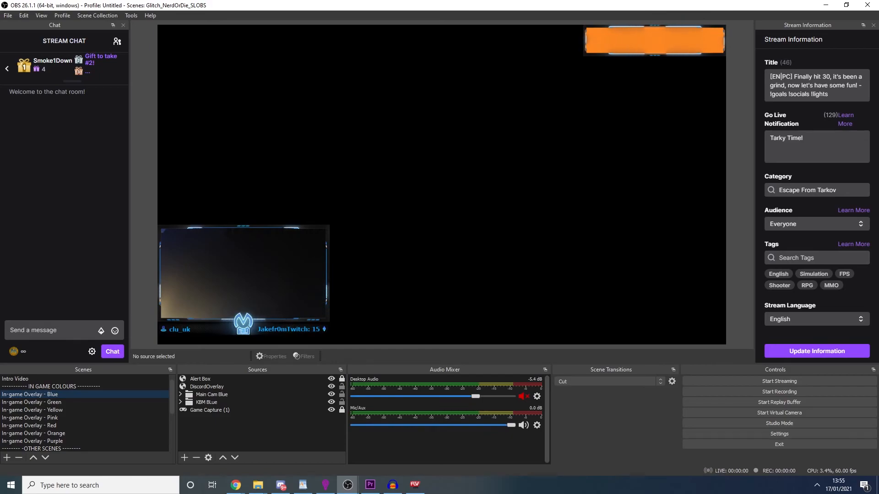
pyautogui.click(325, 484)
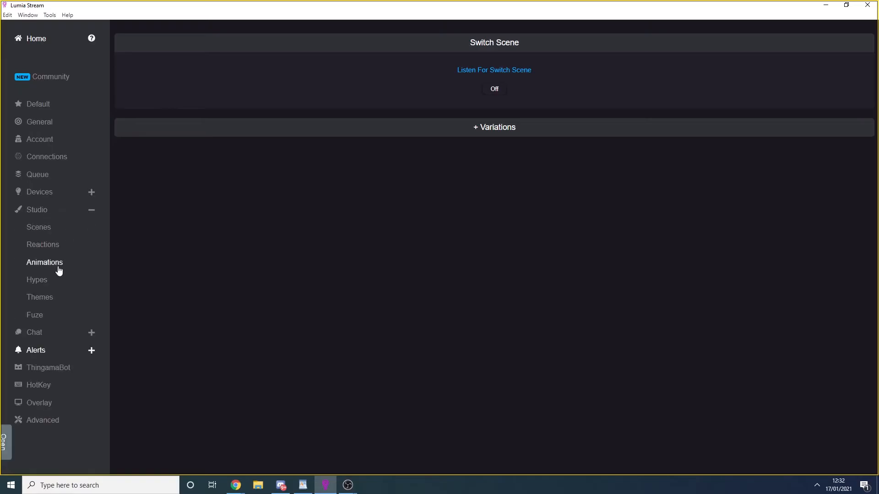
# Step: Add a new animation named 'GreenScene' with slot 1 coloured green for 600 seconds
pyautogui.click(45, 262)
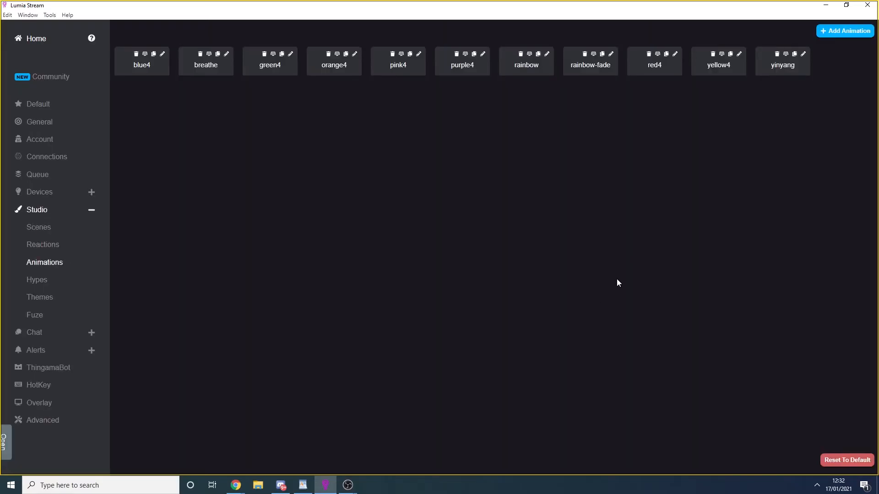
pyautogui.click(843, 31)
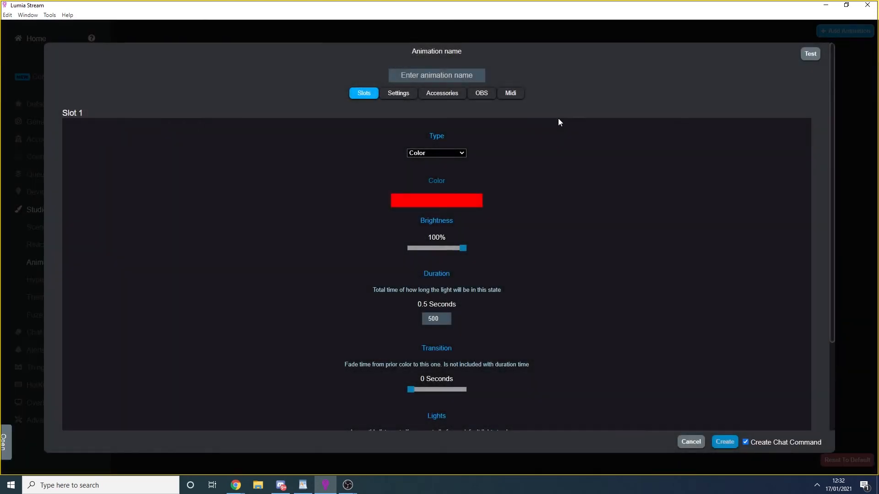
pyautogui.moveTo(430, 202)
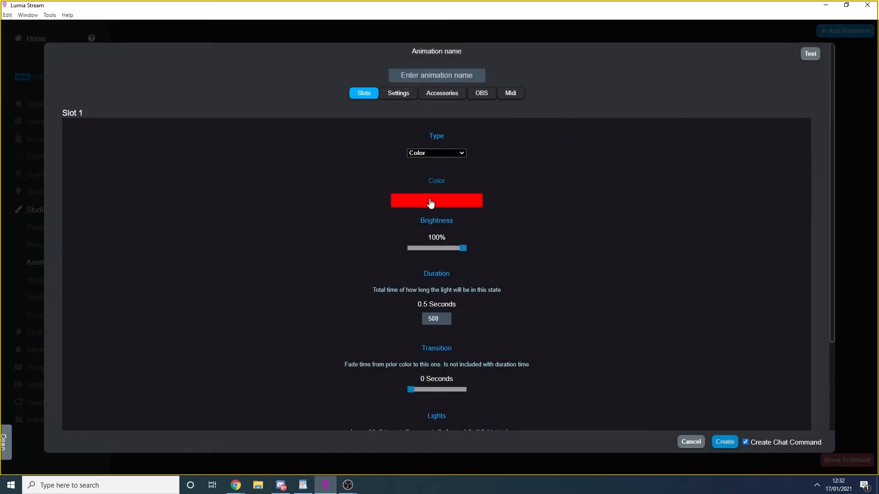
pyautogui.click(436, 200)
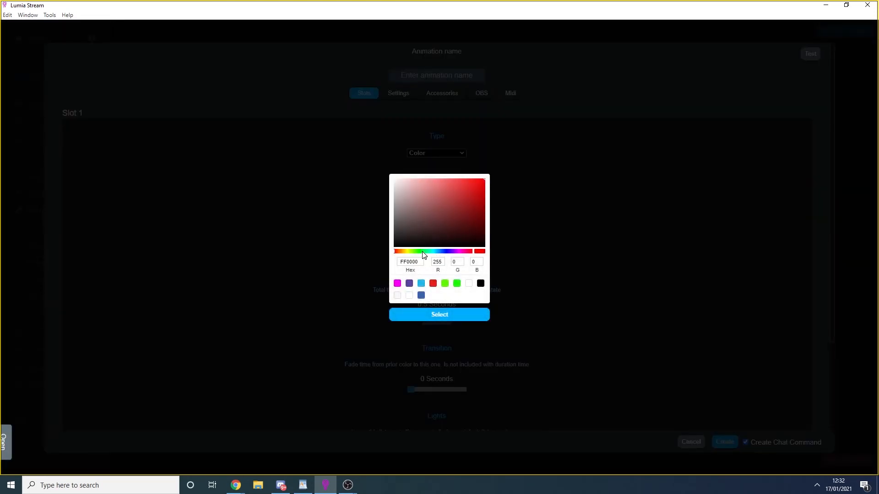
pyautogui.click(438, 314)
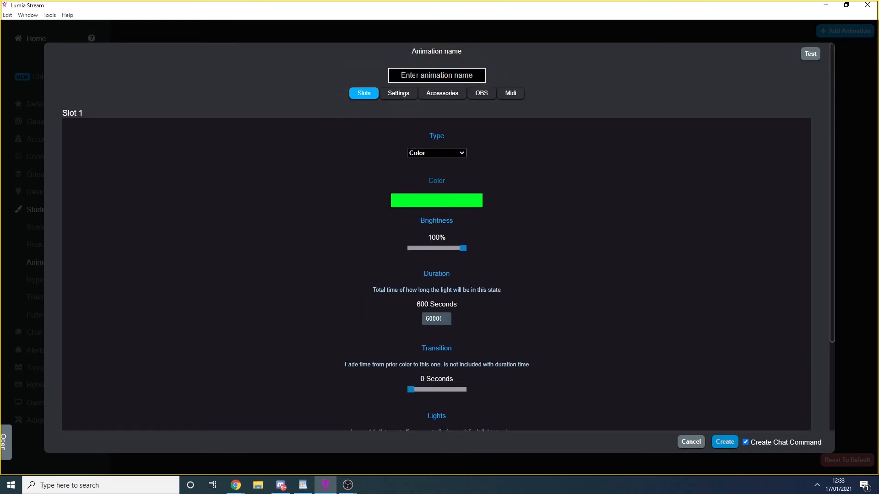
pyautogui.write('GreenScene')
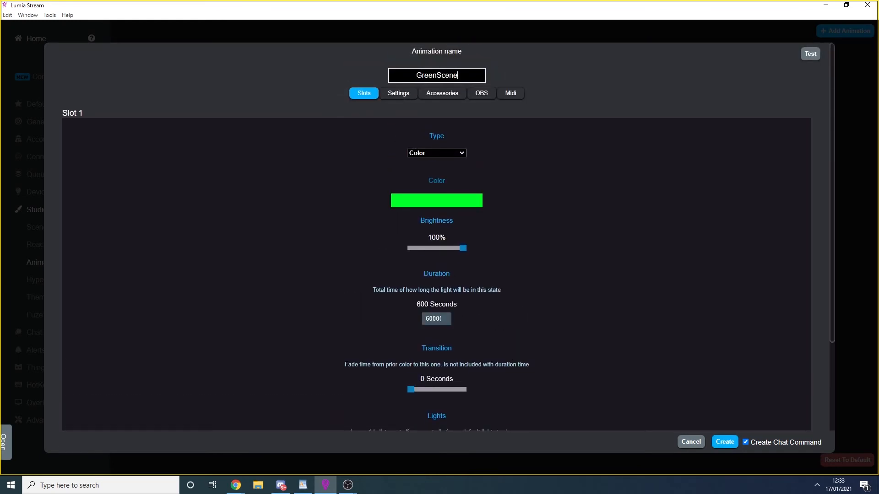
# Step: Add and save a Set Scene OBS event switching to In-Game Overlay - Green
pyautogui.click(481, 93)
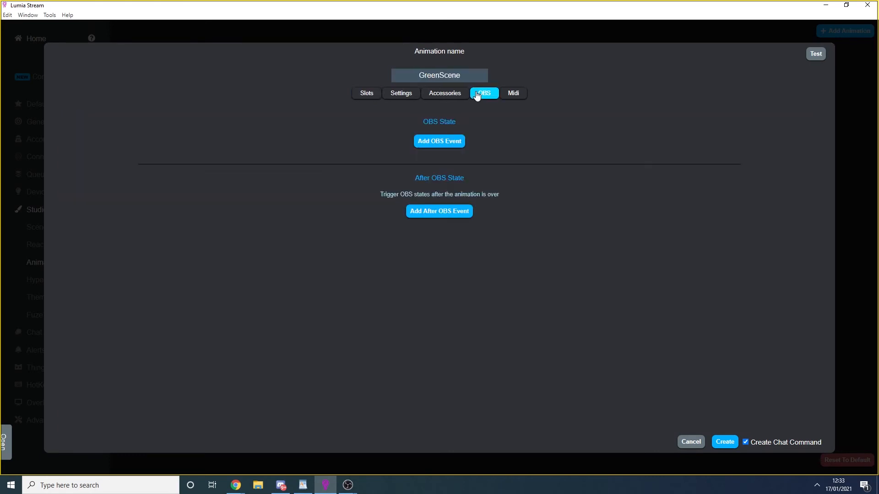
pyautogui.click(484, 93)
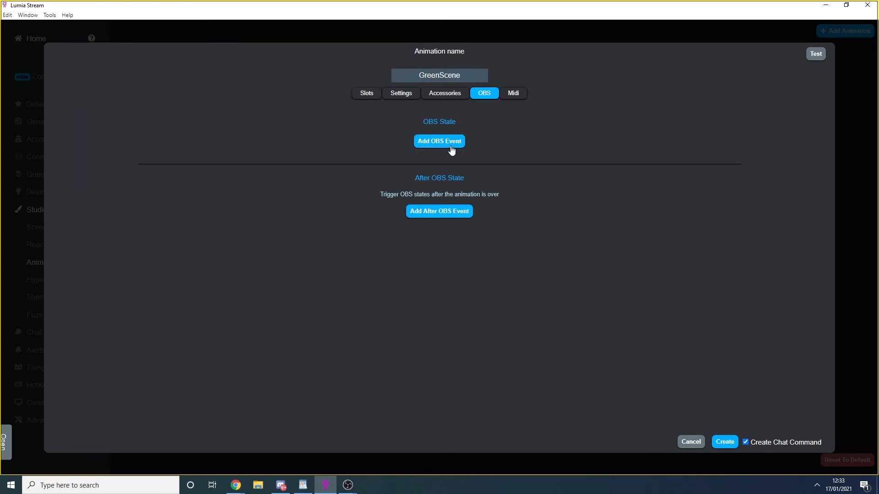
pyautogui.click(439, 140)
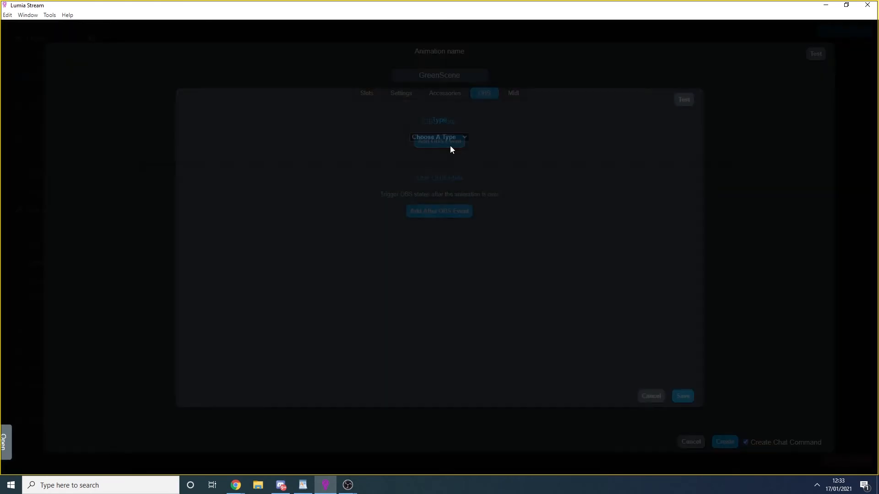
pyautogui.click(439, 136)
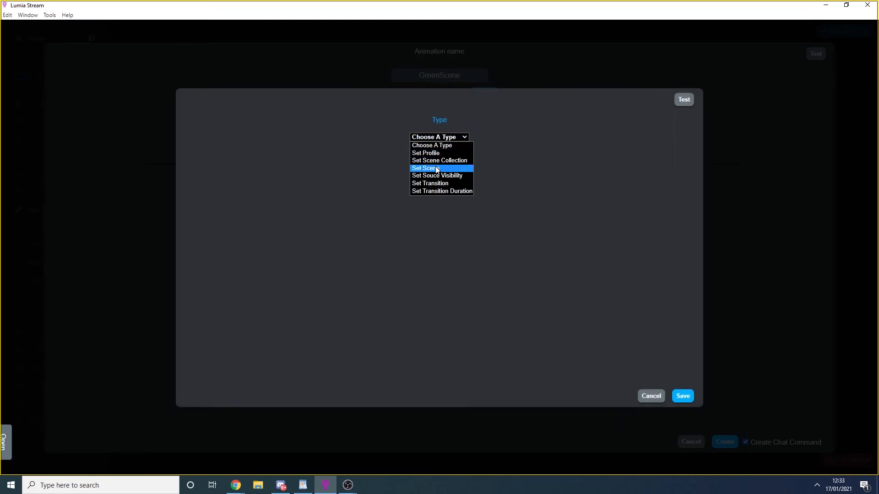
pyautogui.click(424, 168)
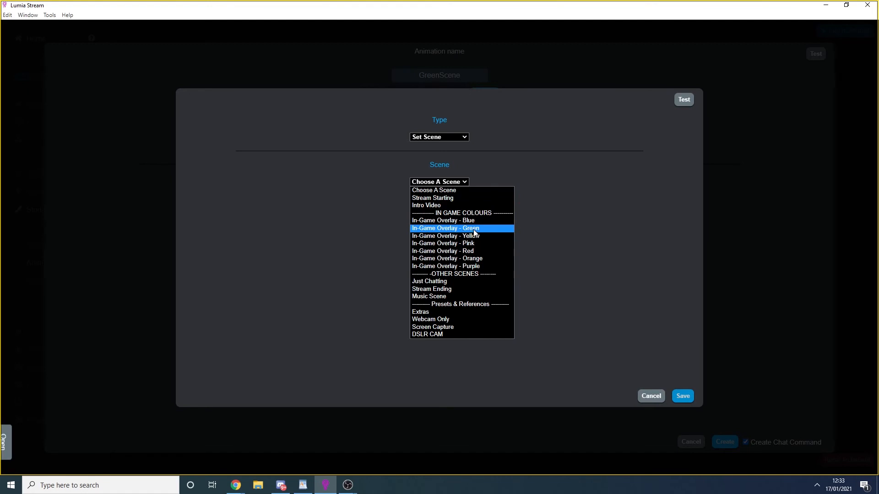
pyautogui.click(445, 228)
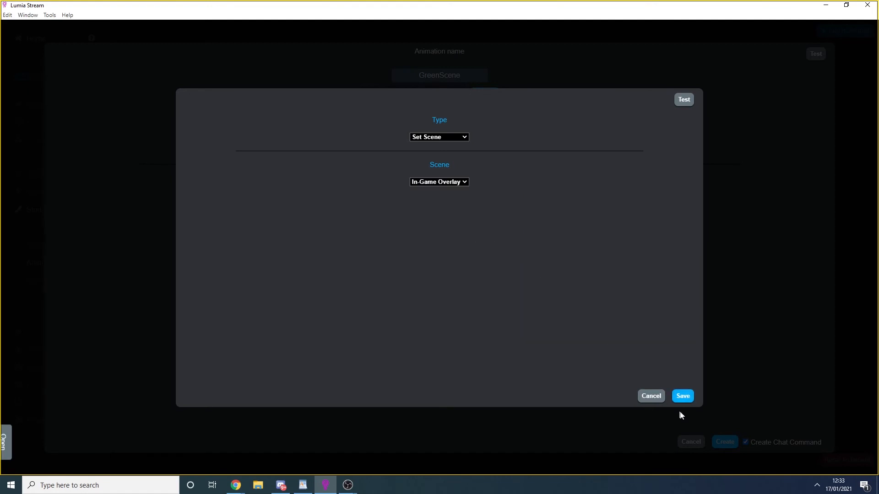
pyautogui.click(682, 396)
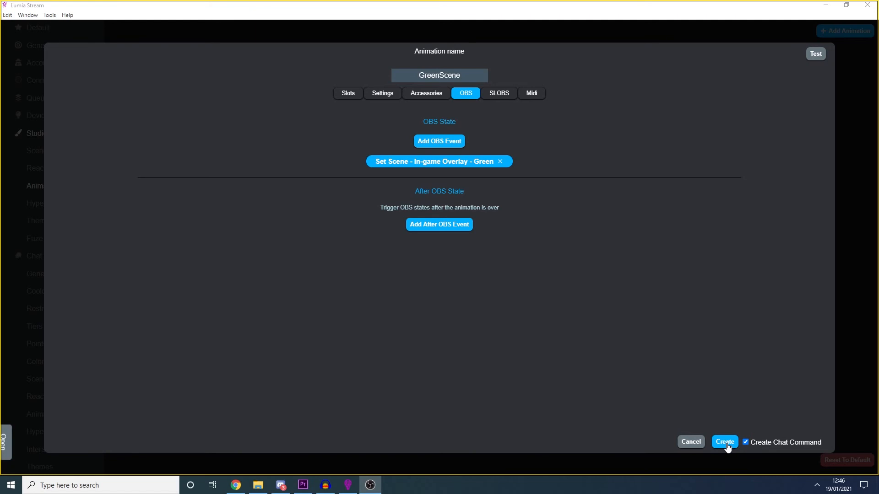
# Step: Create GreenScene with its chat command, then set greenscene's duration to 600000 ms
pyautogui.click(723, 442)
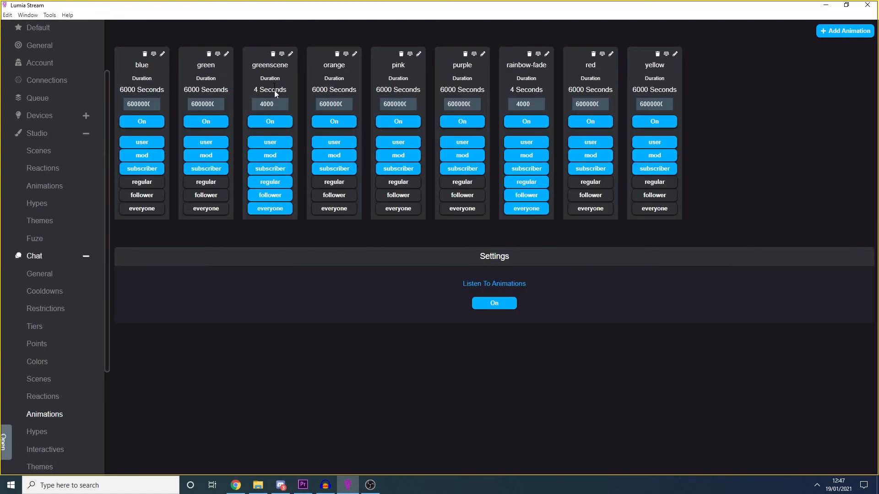
pyautogui.click(270, 195)
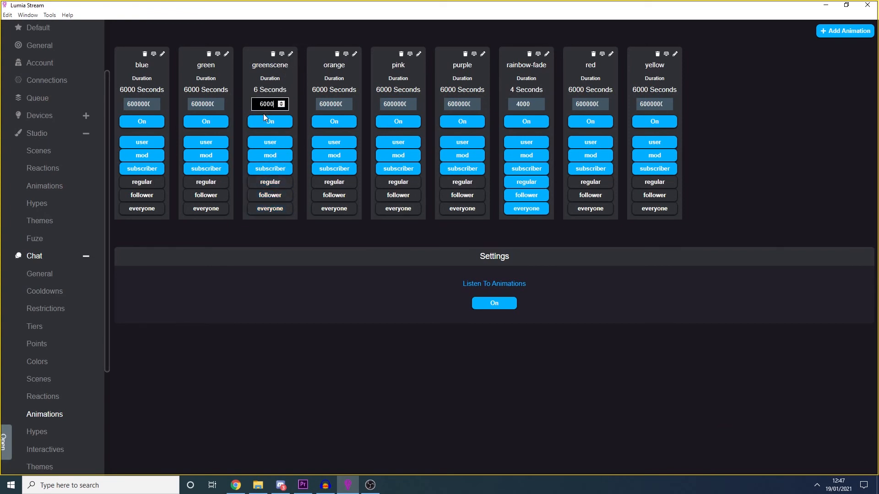
pyautogui.write('00')
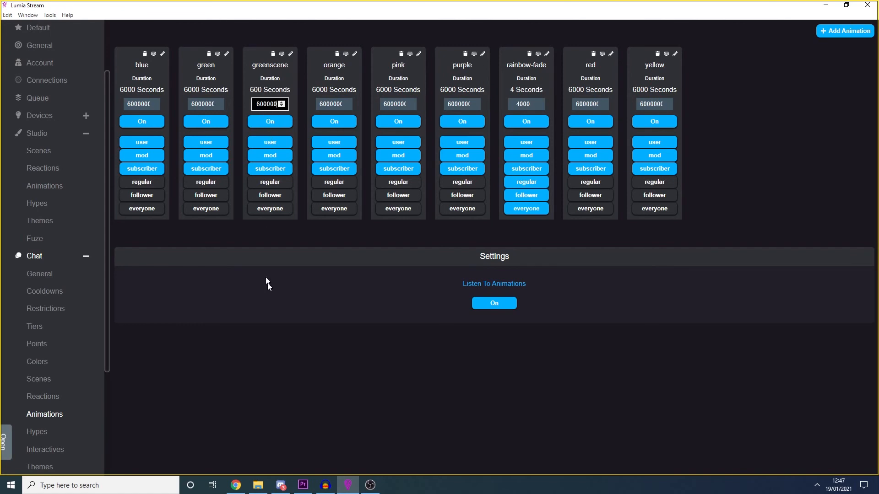
pyautogui.moveTo(281, 312)
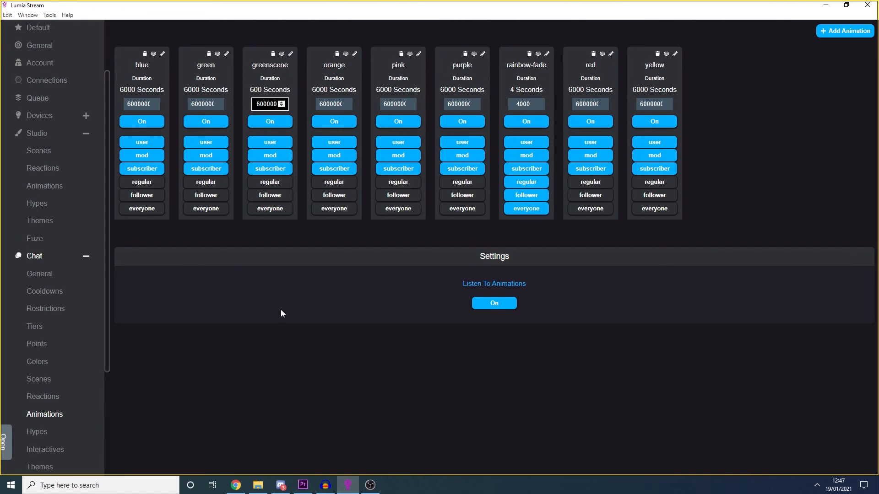